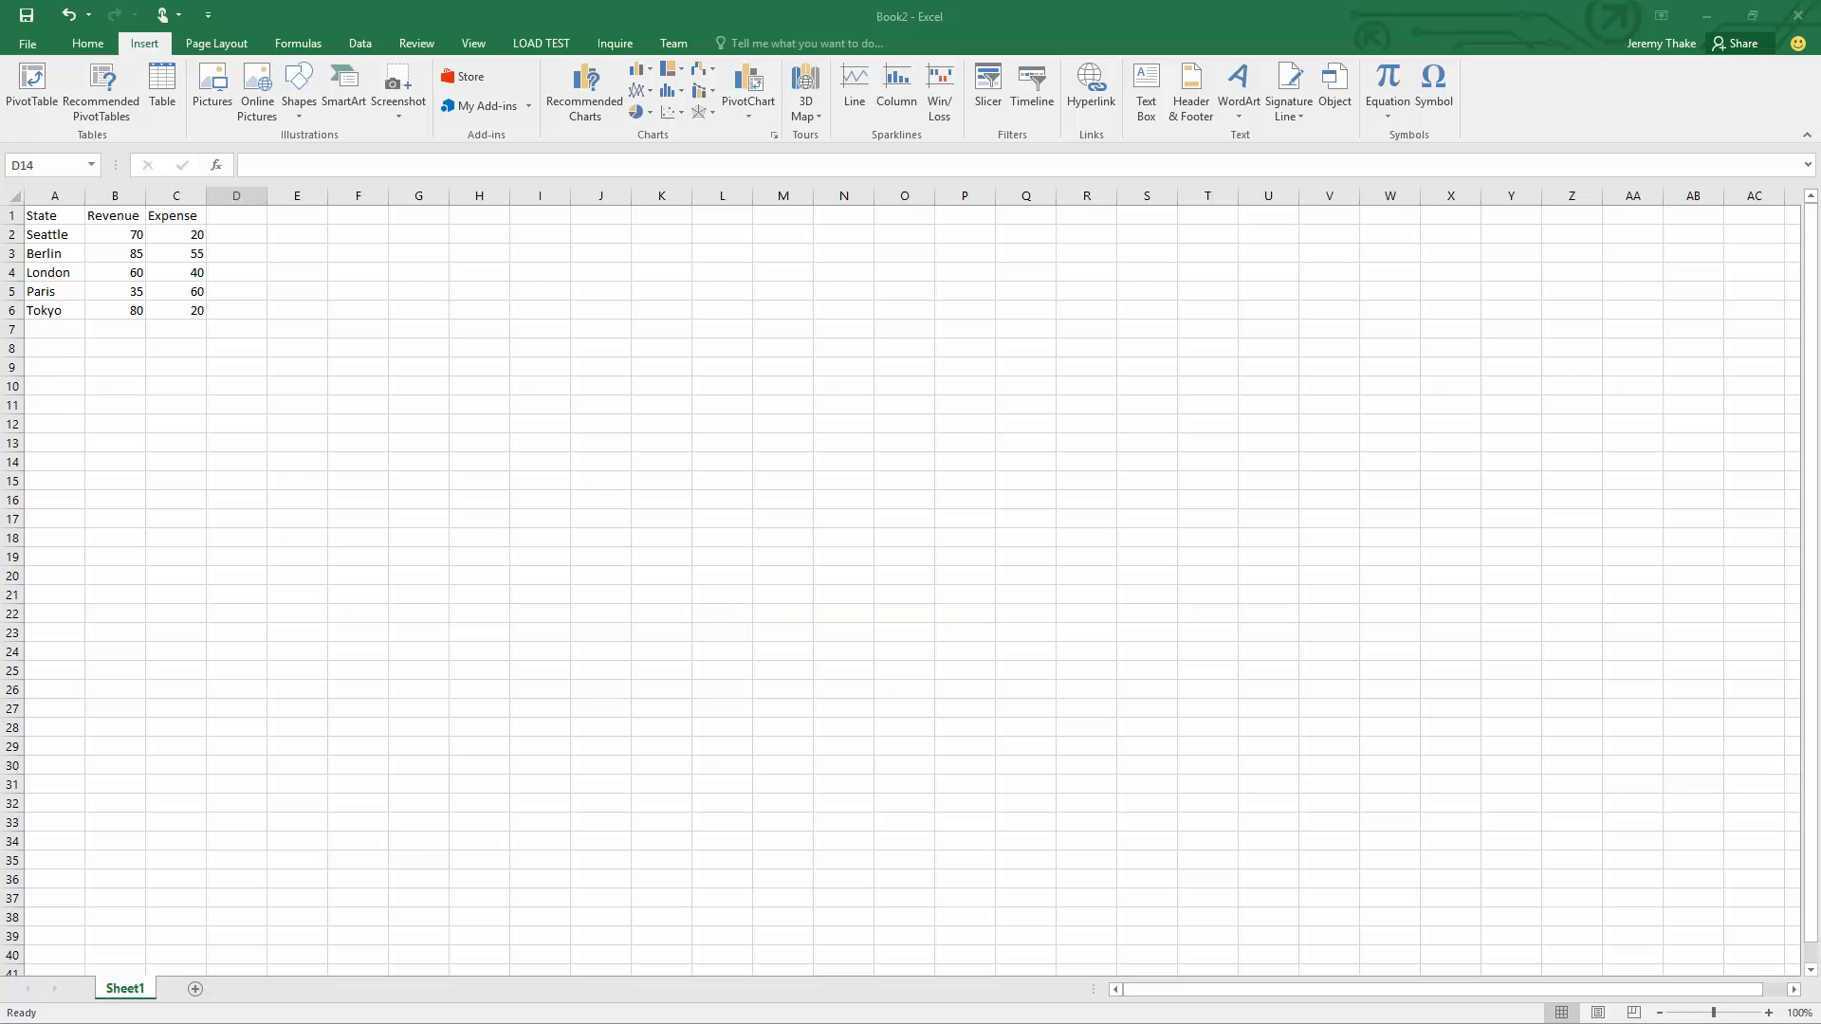
- Select the State, Revenue and Expense city table spanning A1:C6
left_click(236, 461)
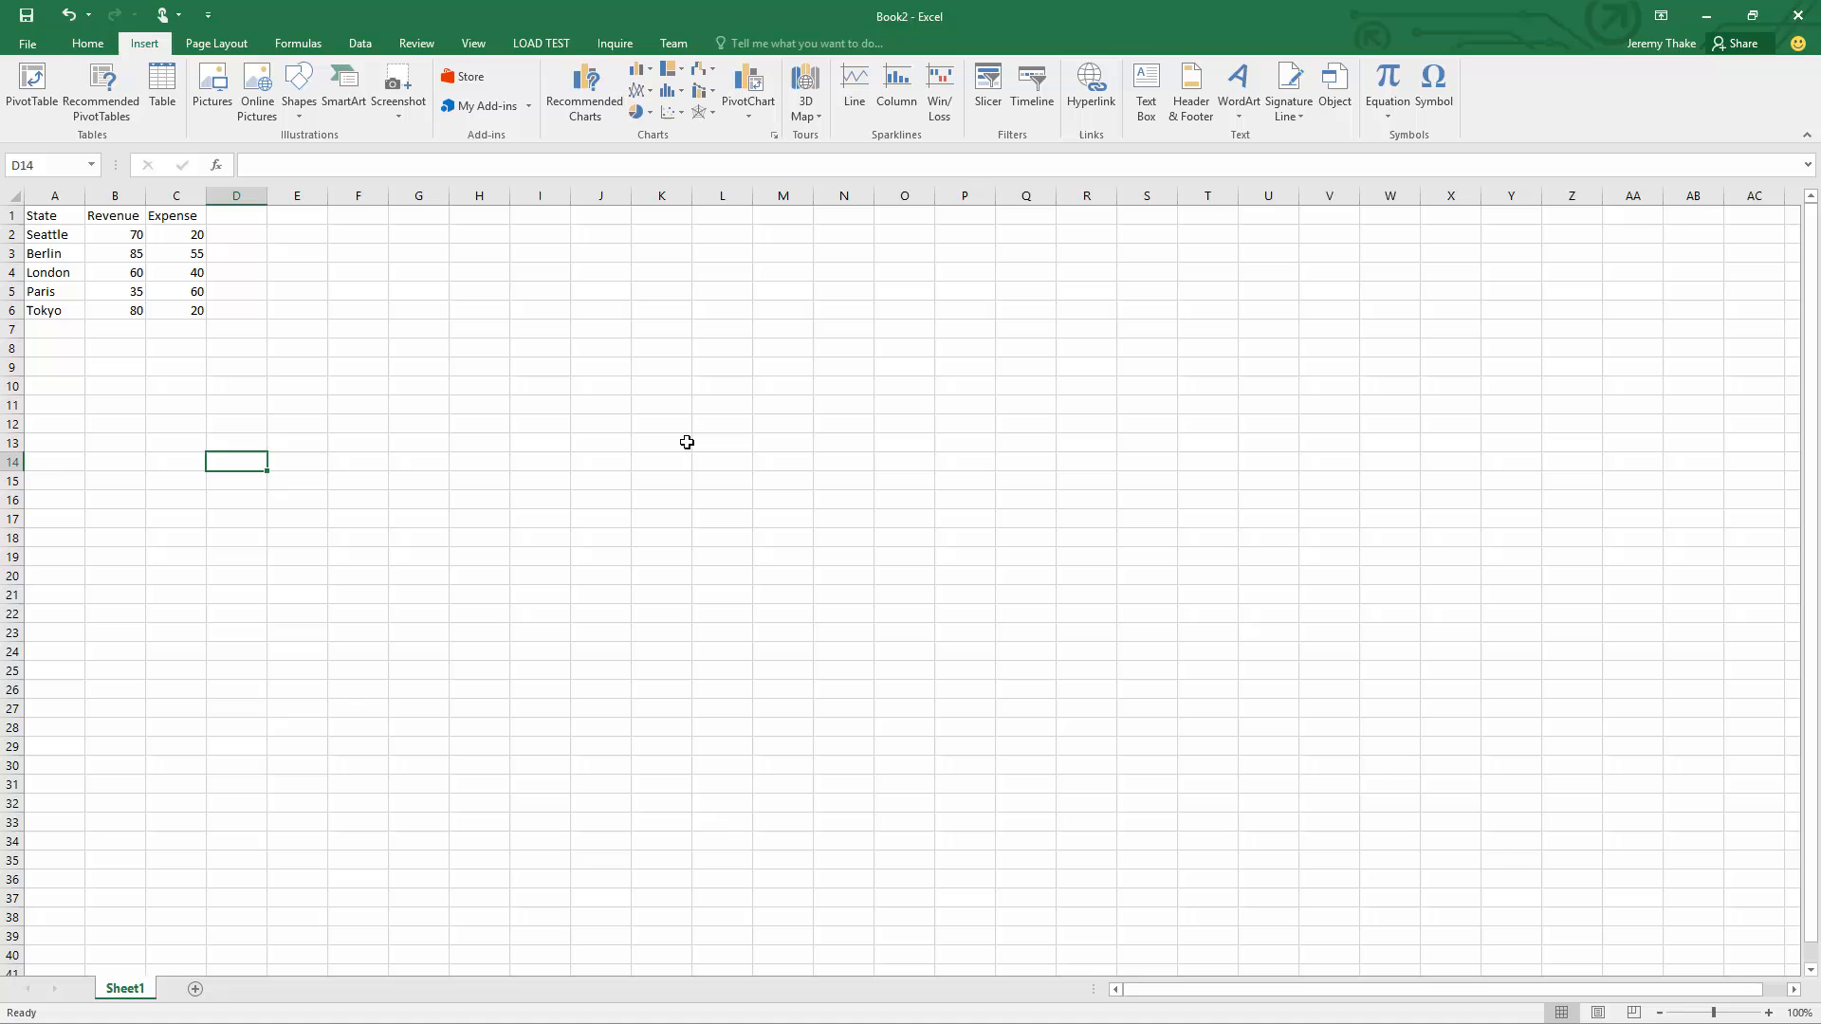
mouse_move(238, 386)
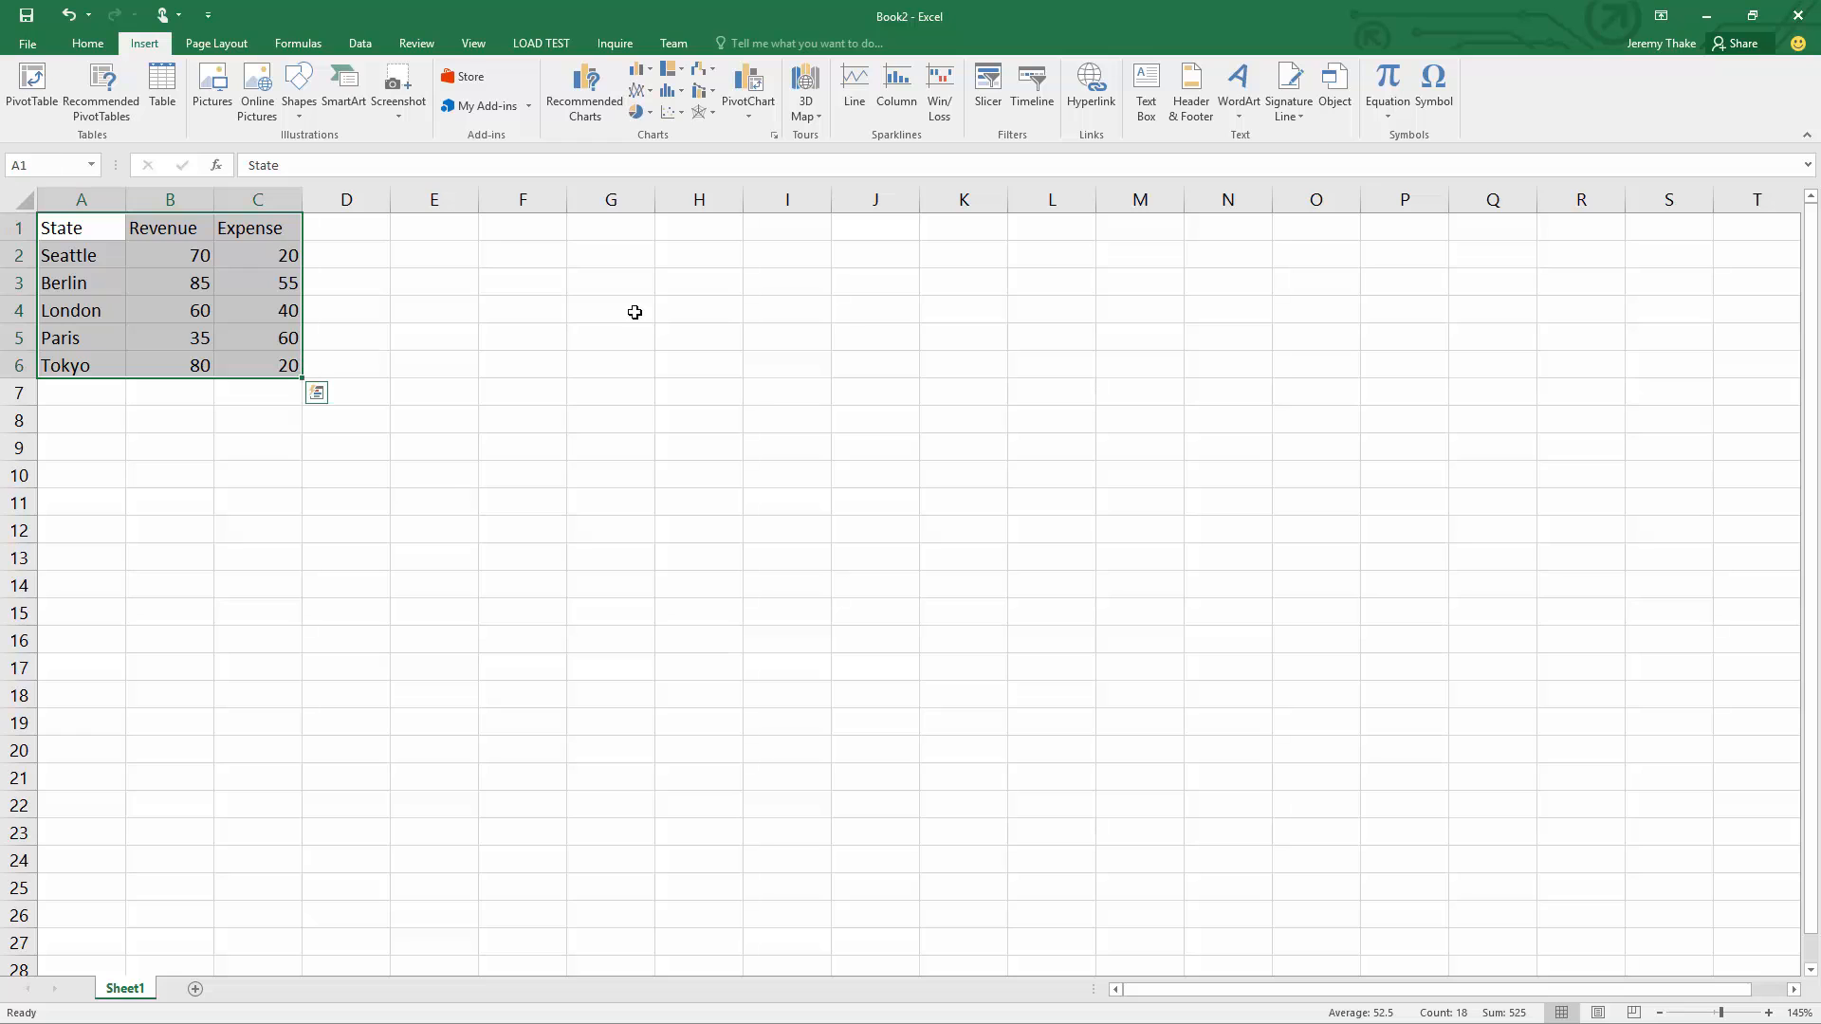
left_click(583, 93)
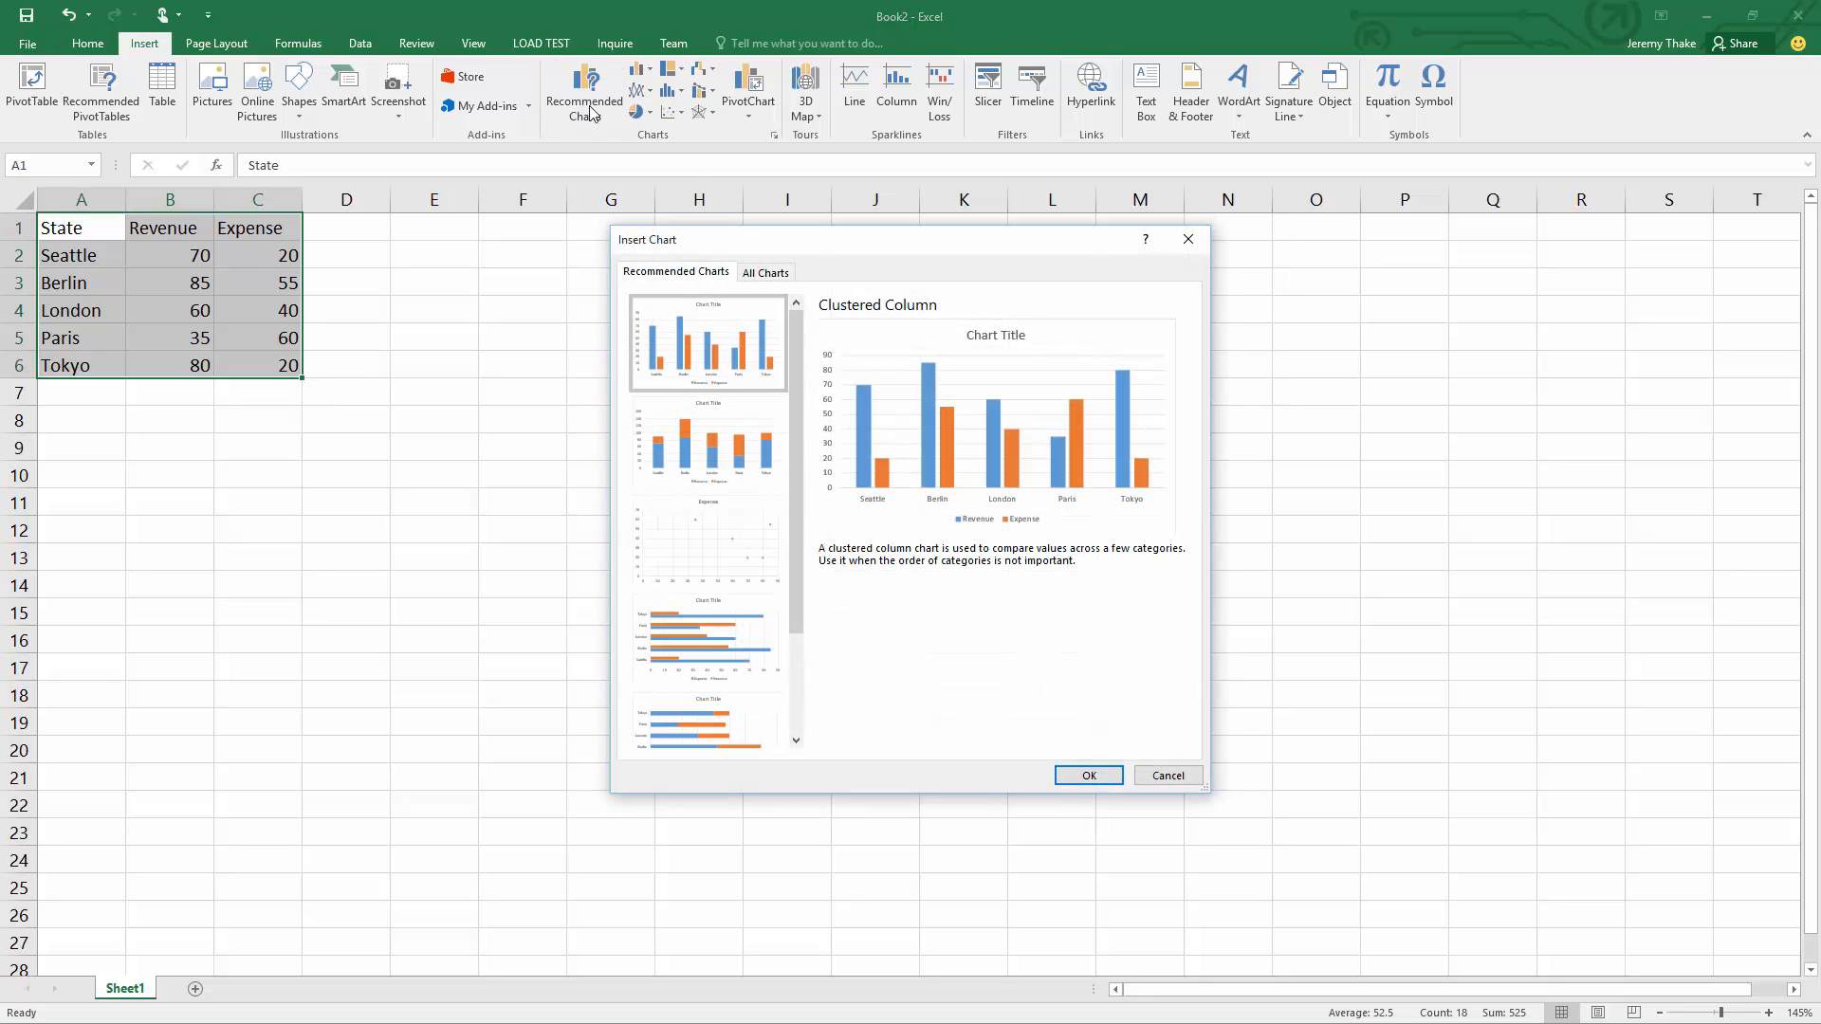
mouse_move(590, 493)
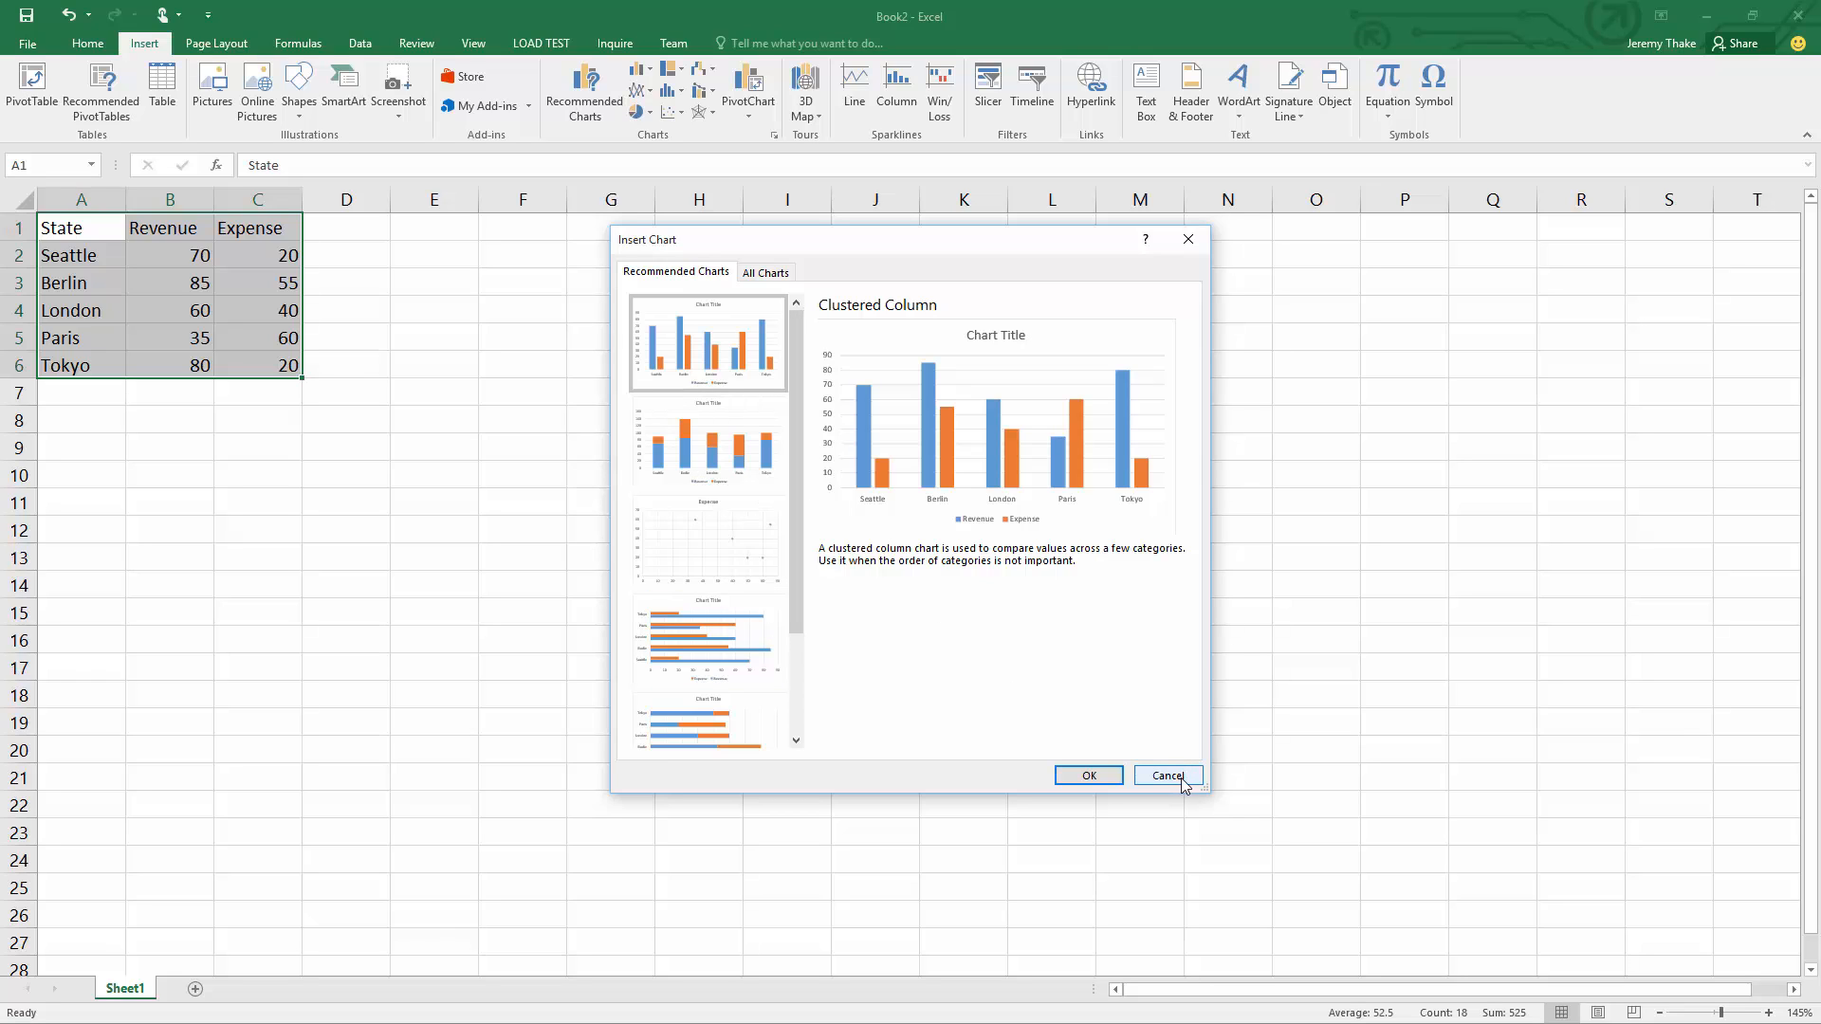
left_click(1166, 776)
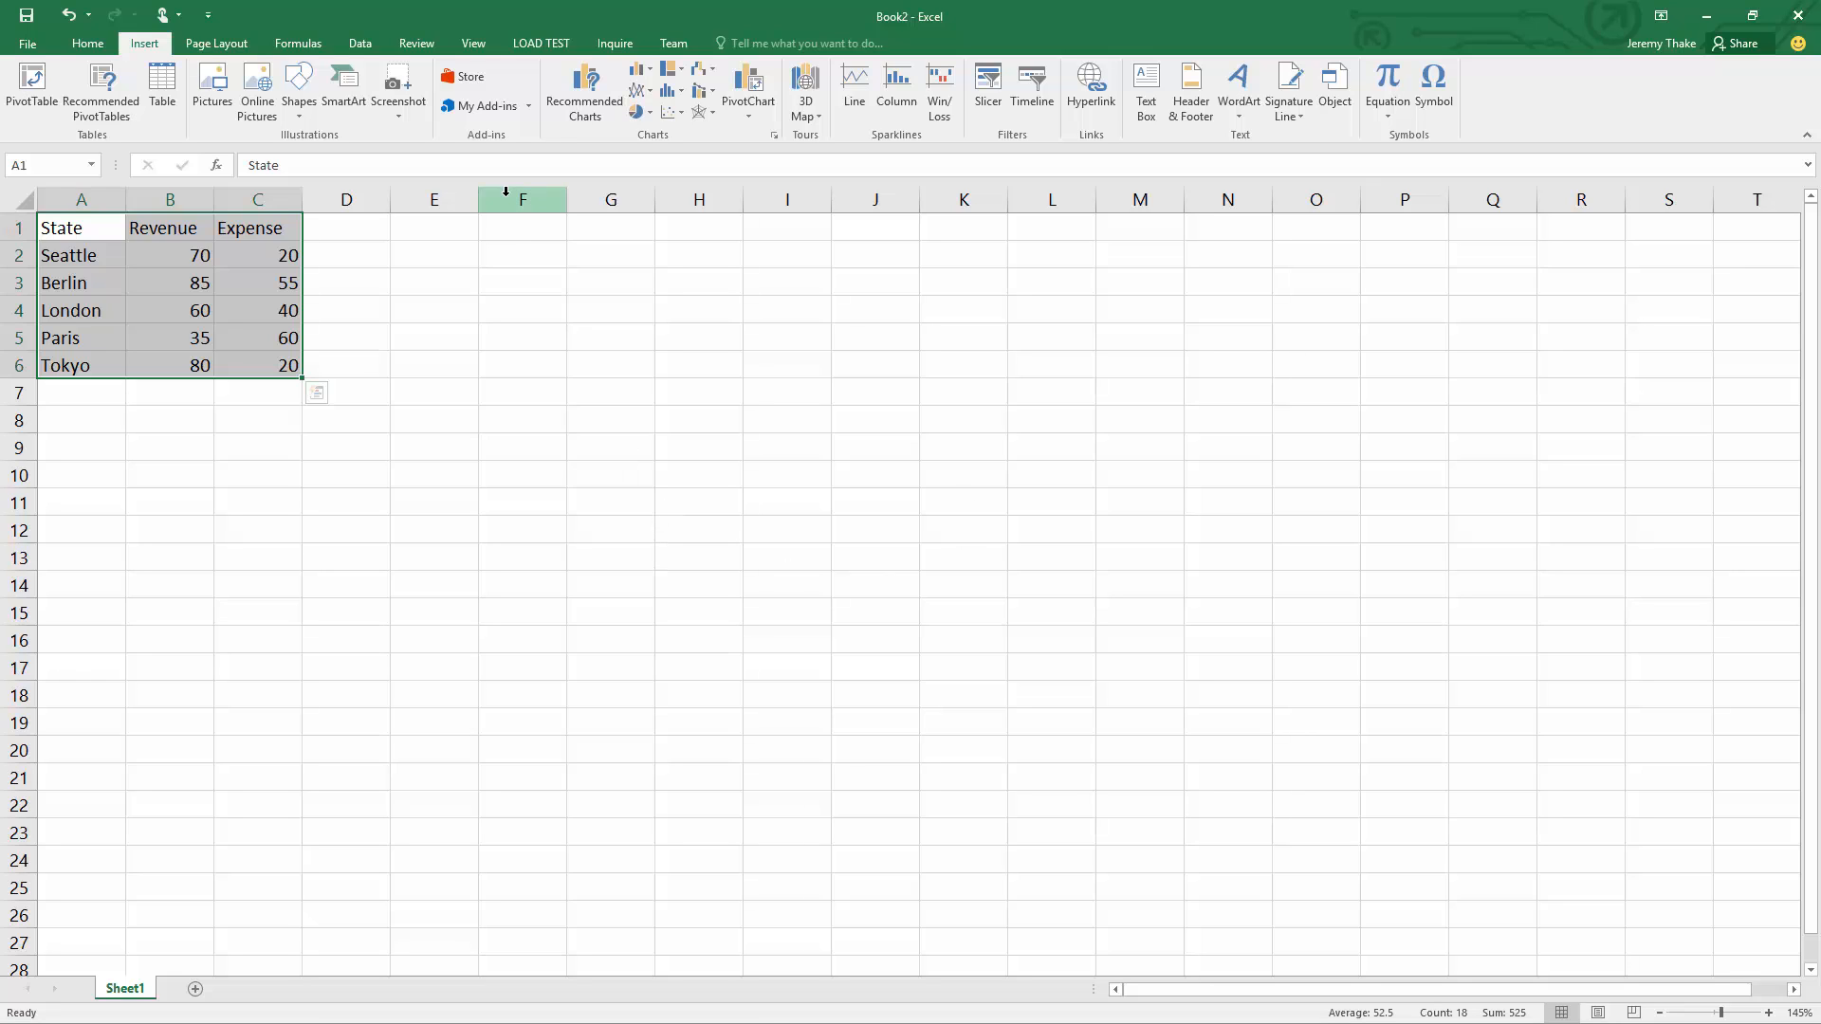
- Insert the Bing Maps add-in and set its data to Sheet1!$A$1:$C$6
left_click(480, 105)
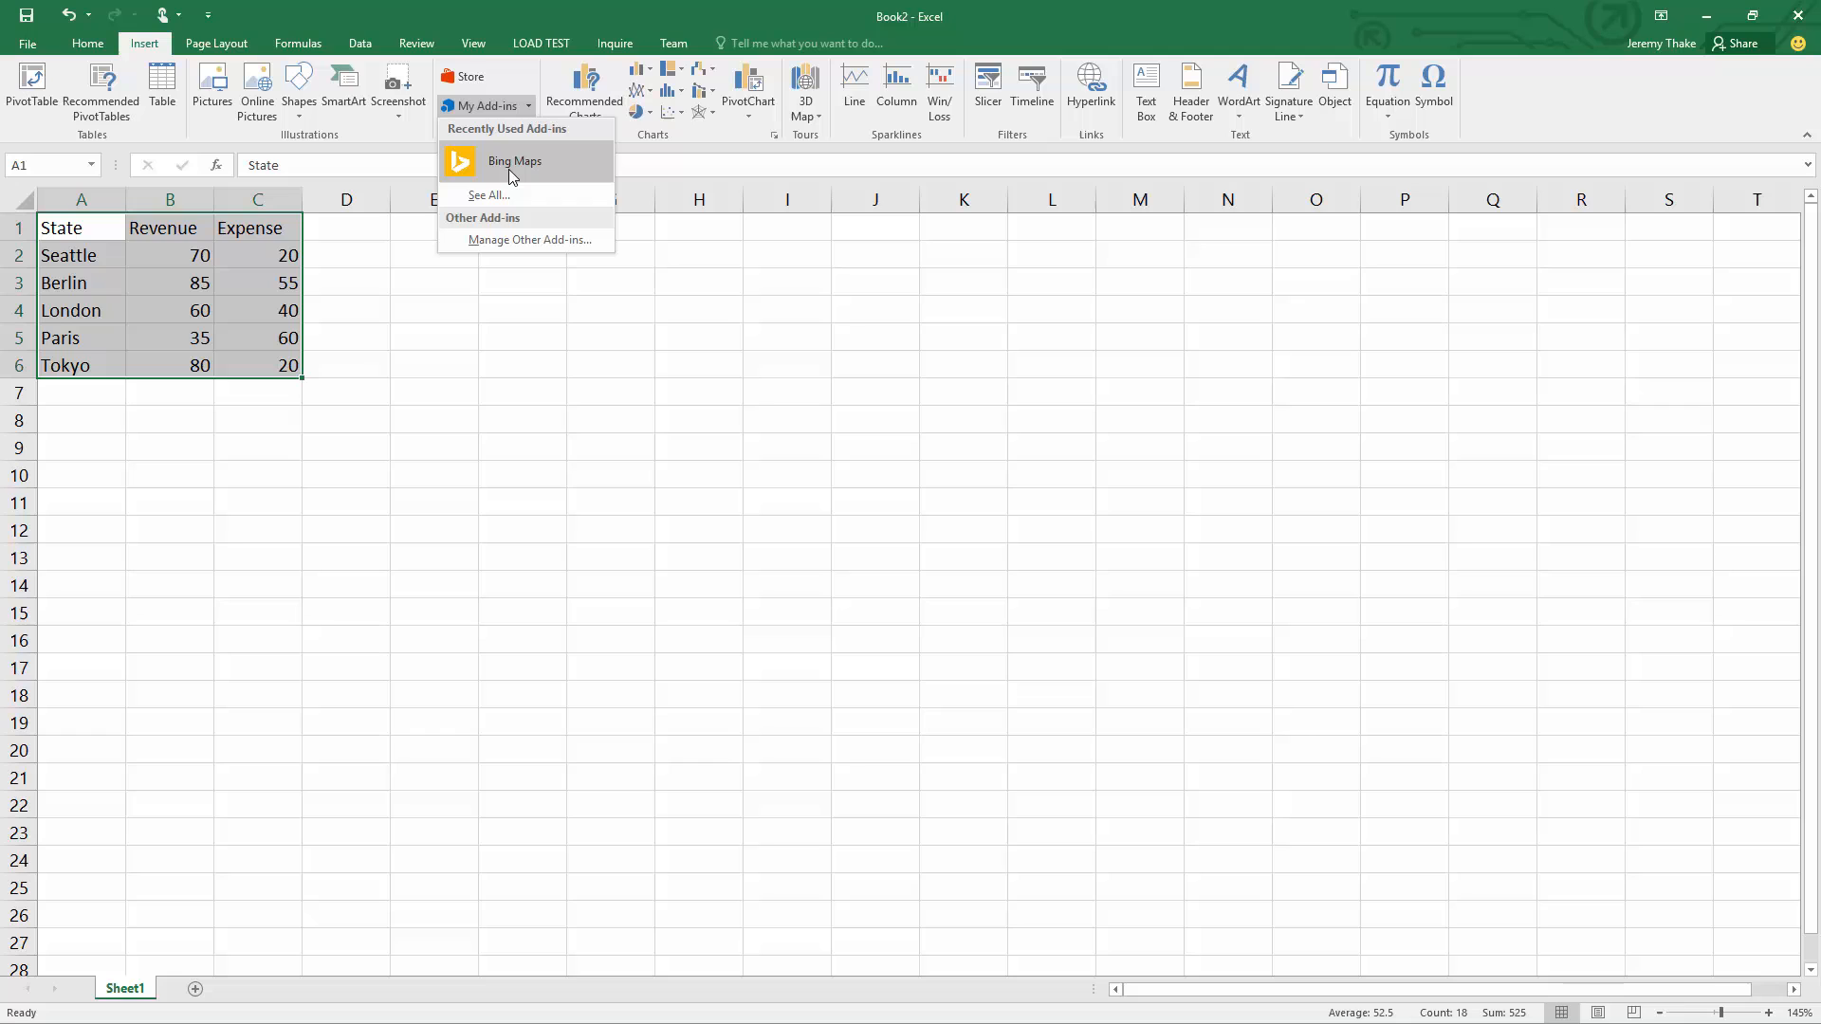
left_click(514, 160)
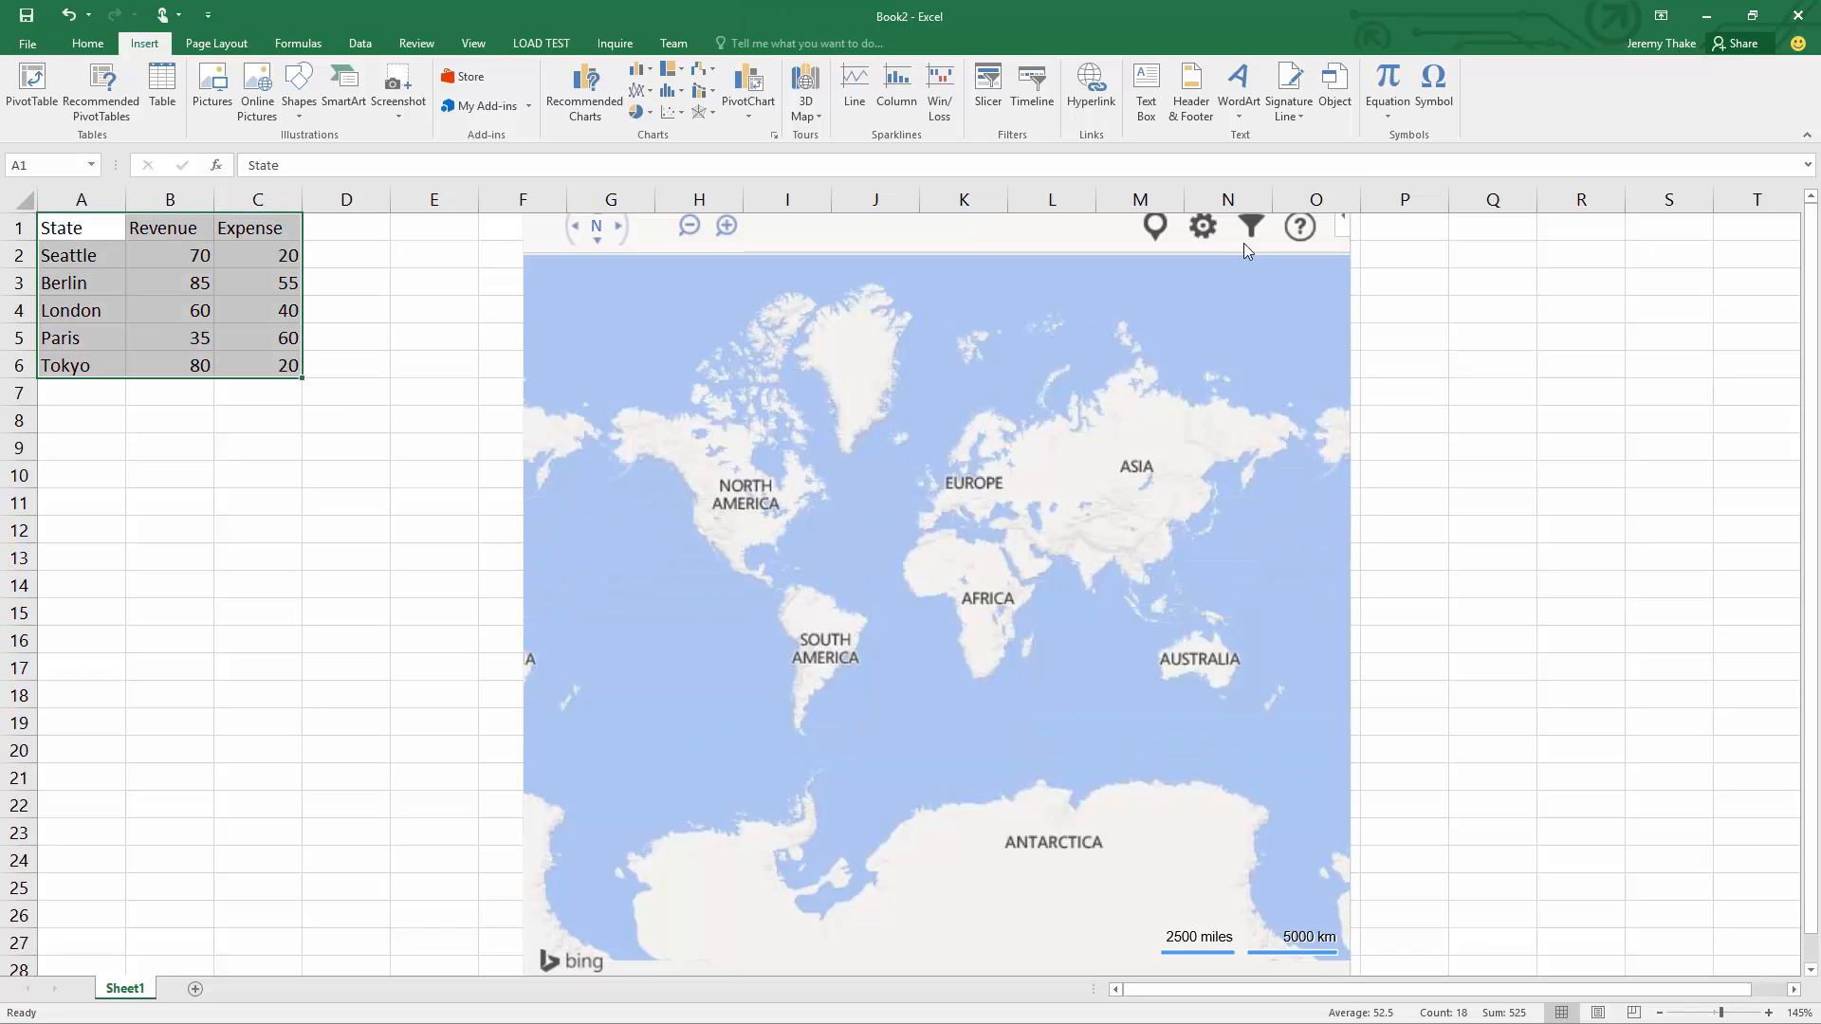
left_click(1251, 227)
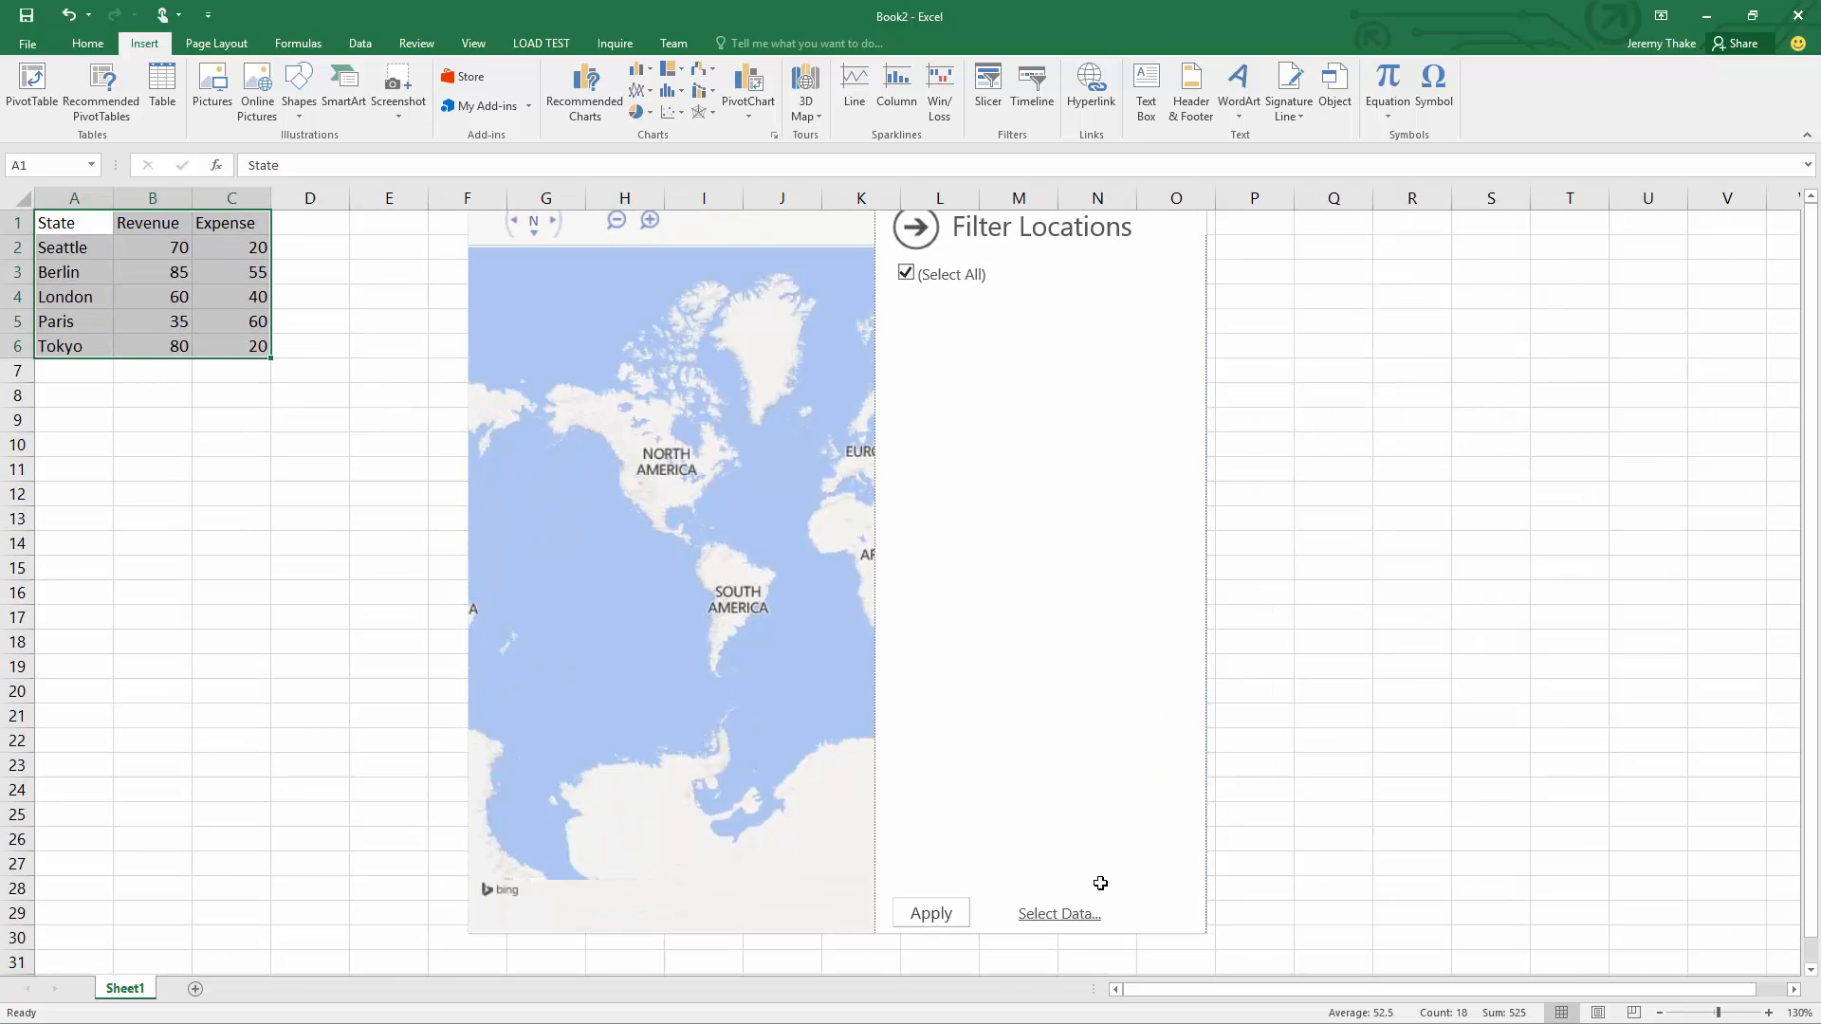
left_click(1059, 912)
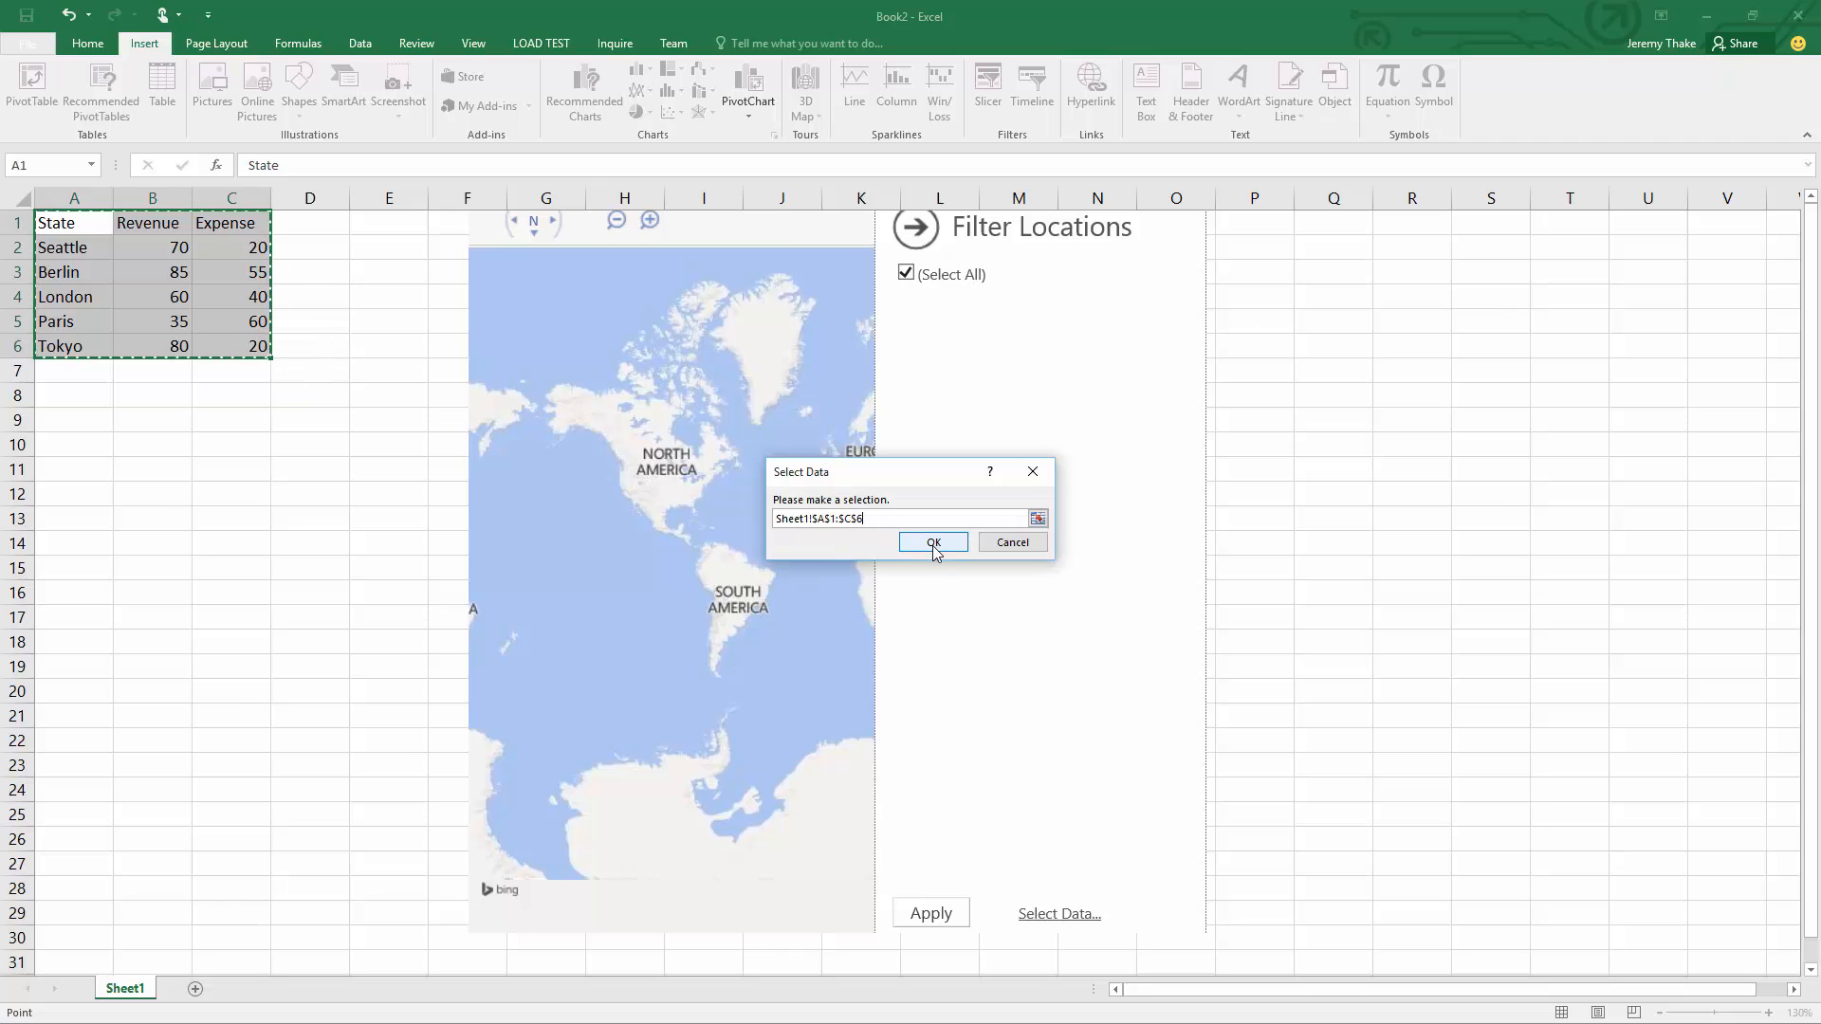
left_click(932, 542)
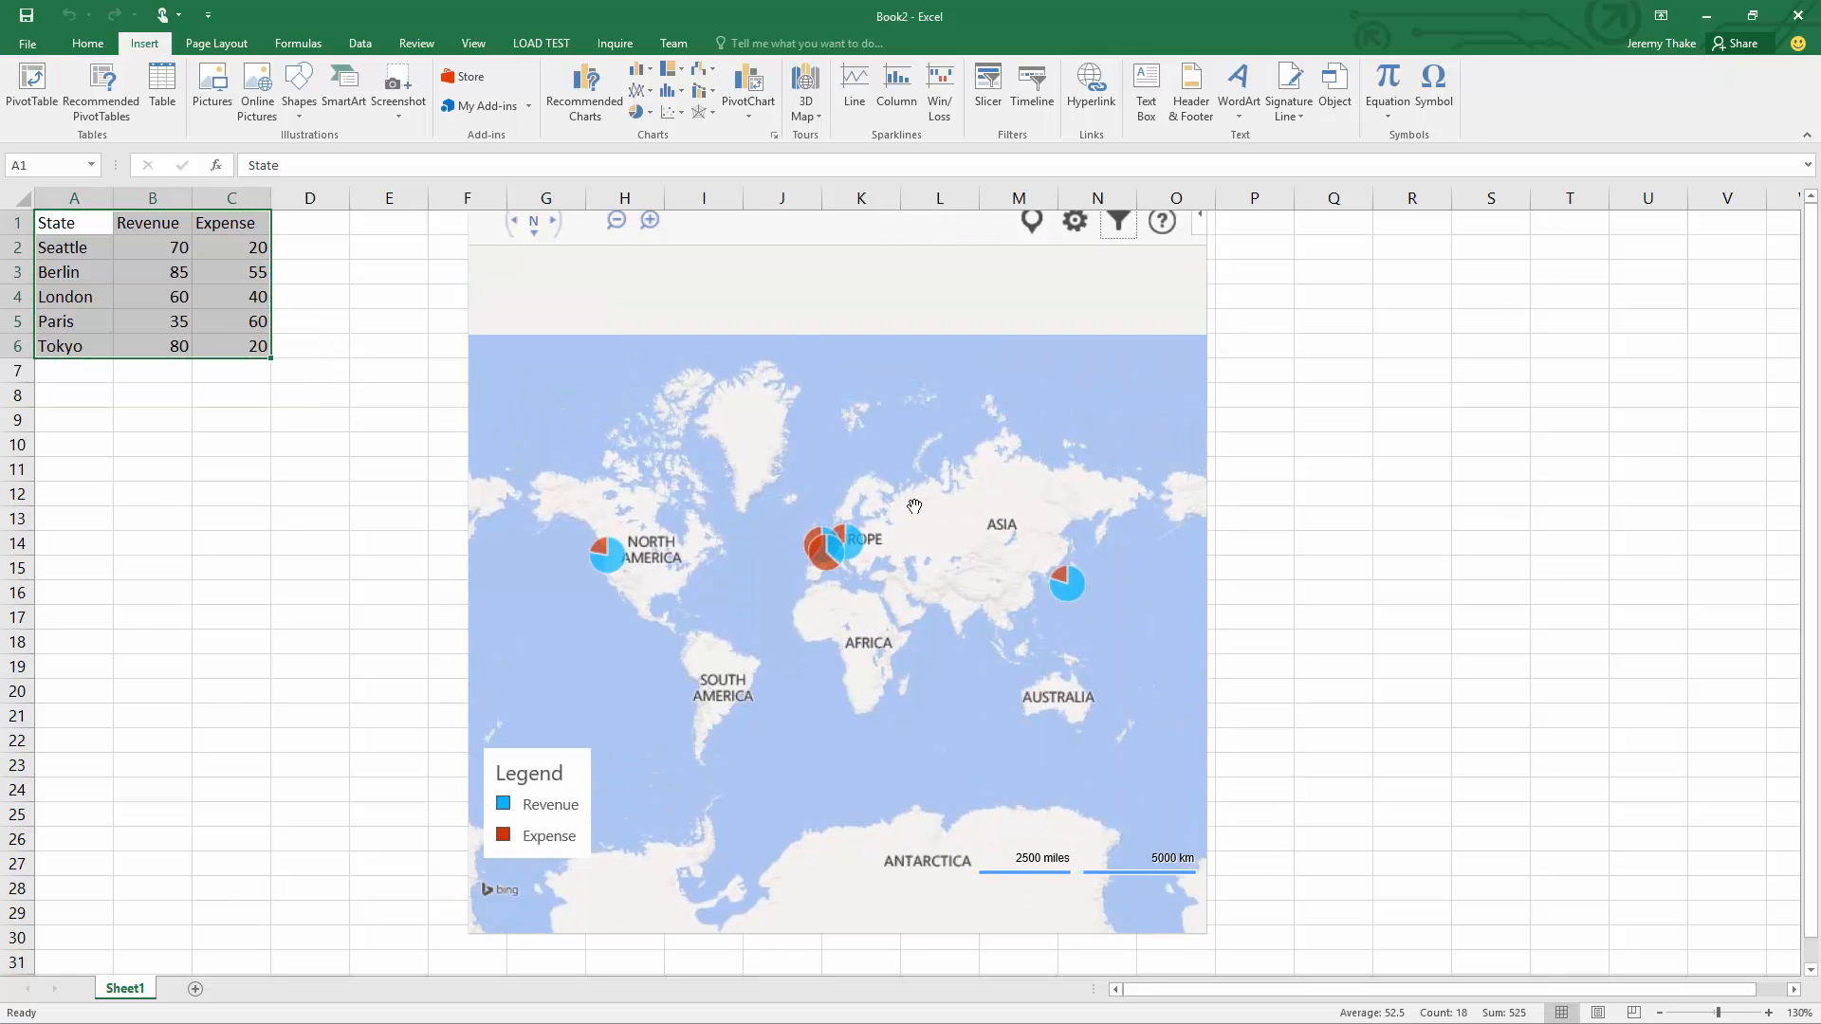
left_click(649, 219)
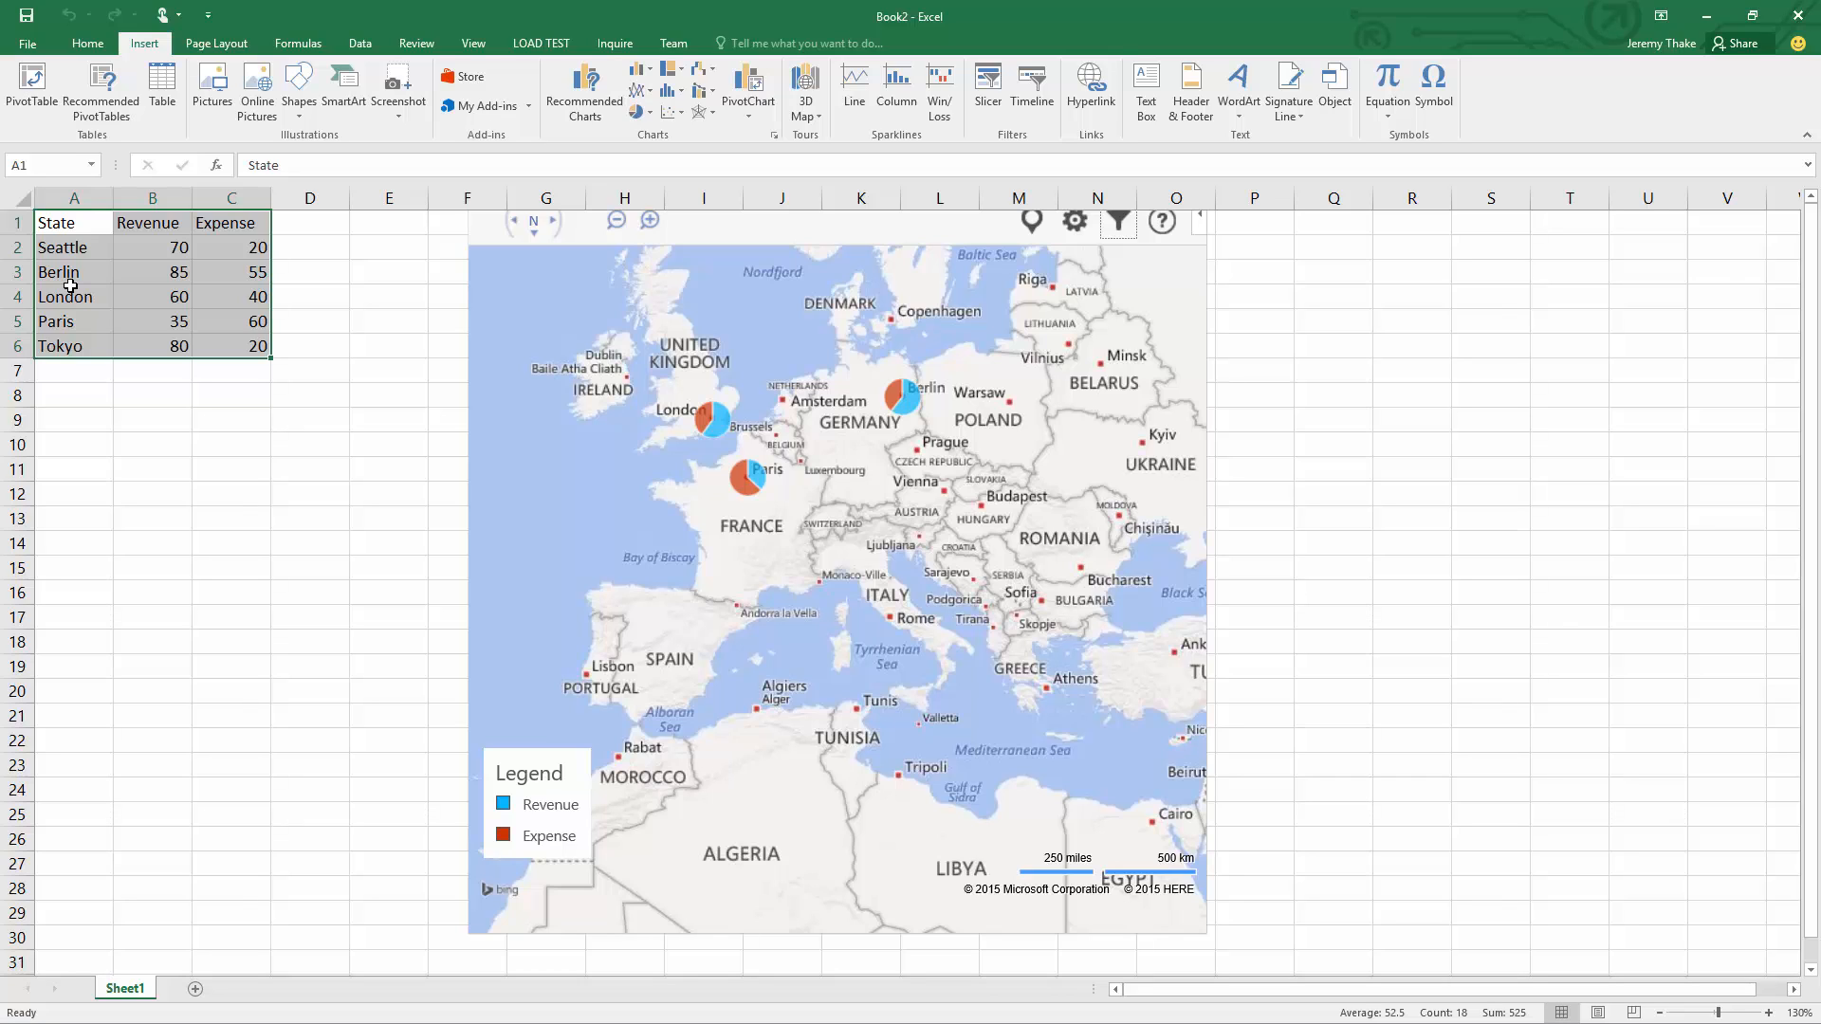
left_click(73, 296)
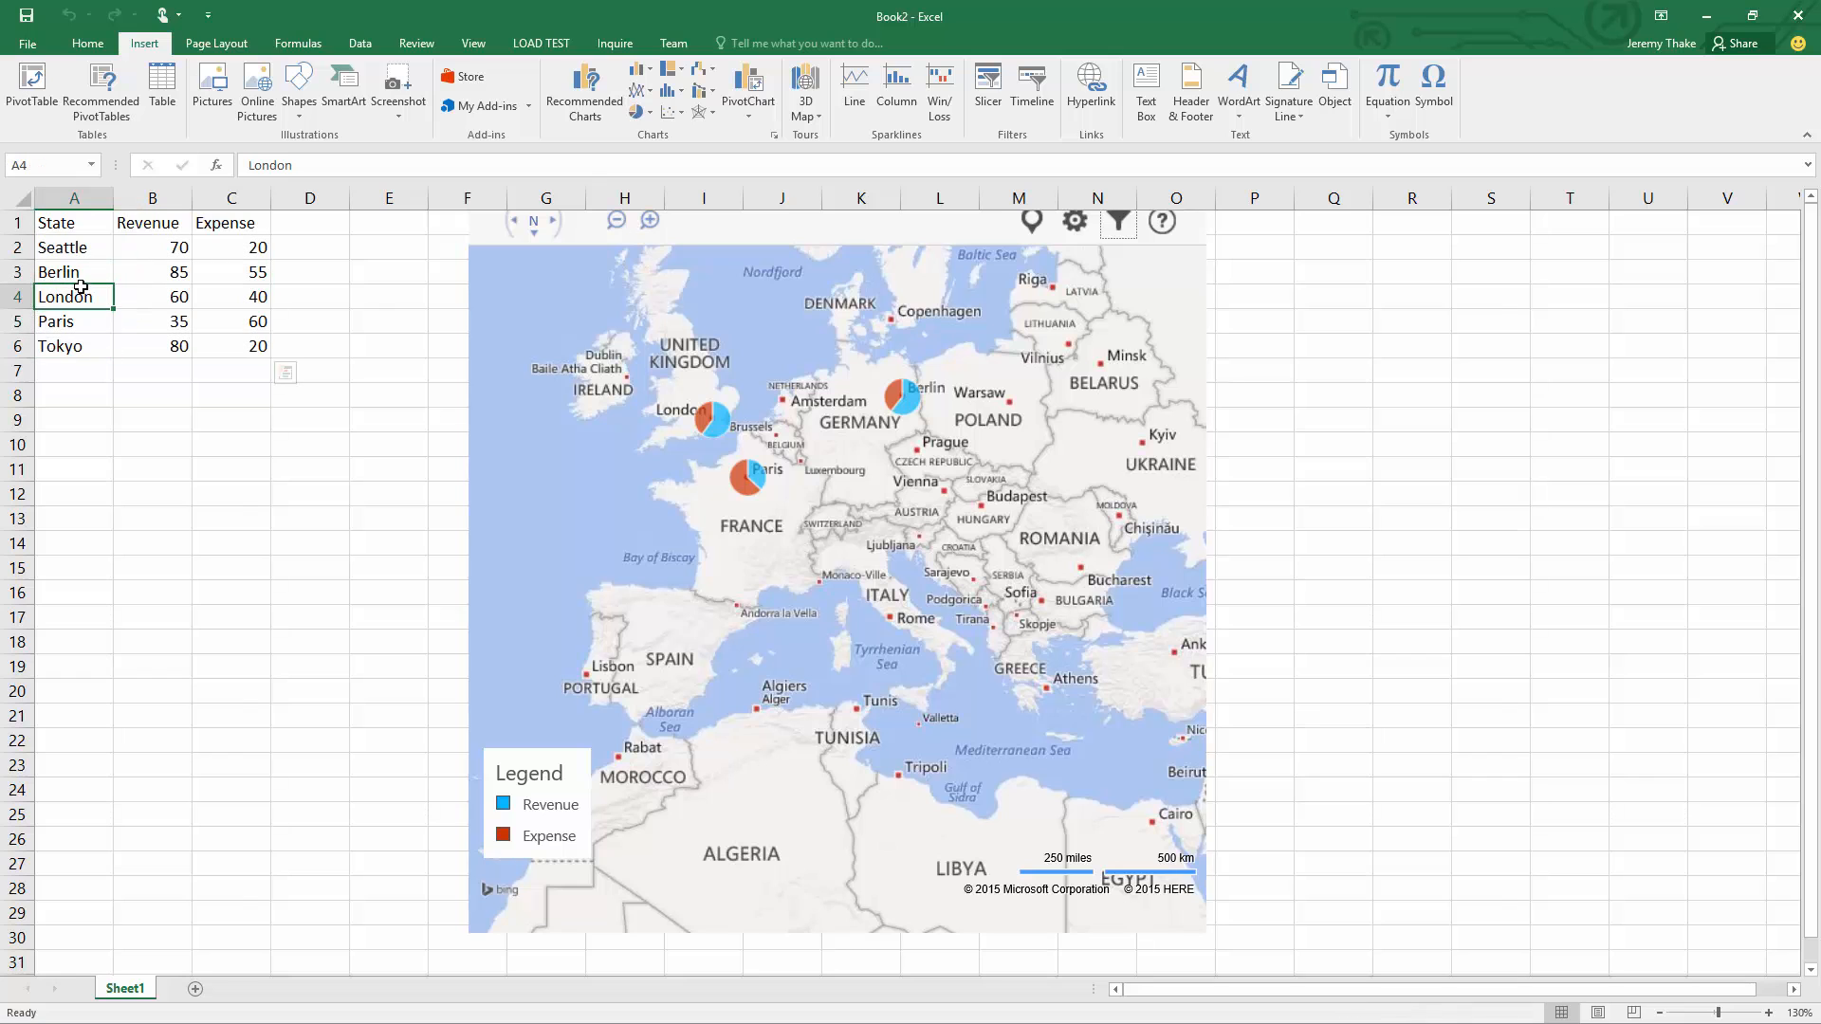
left_click(617, 220)
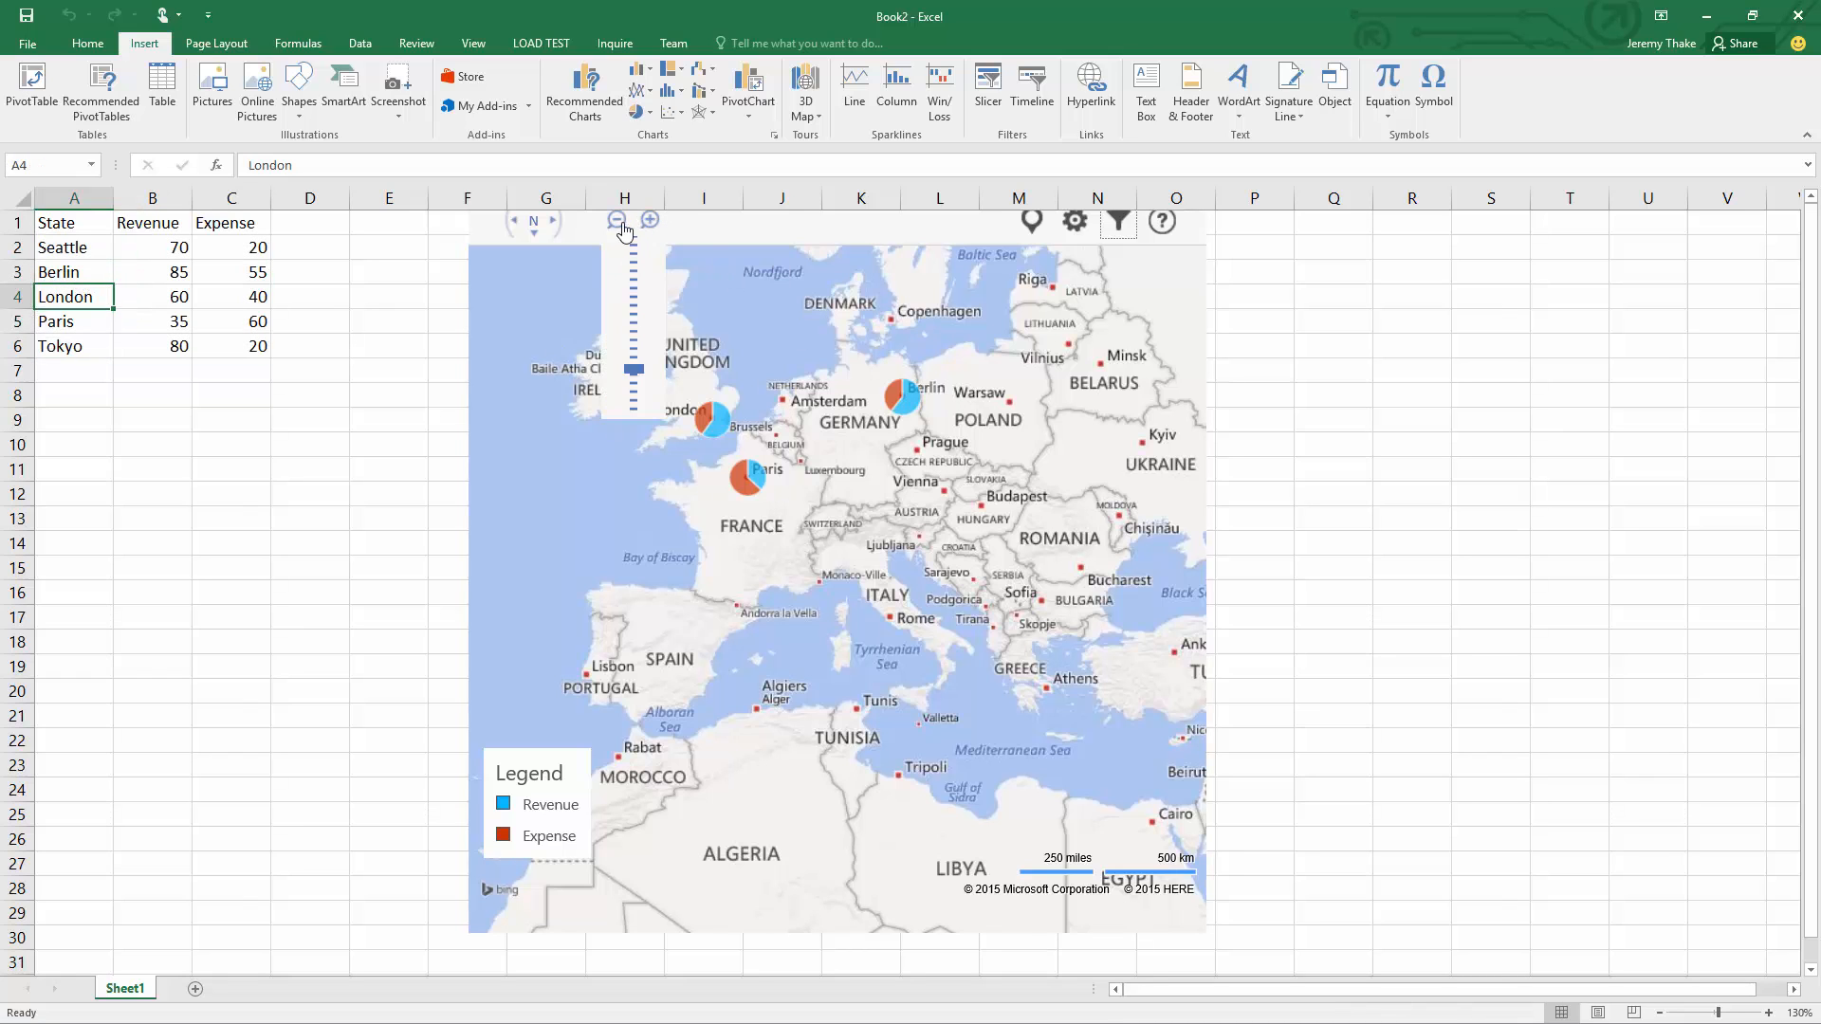
left_click(616, 221)
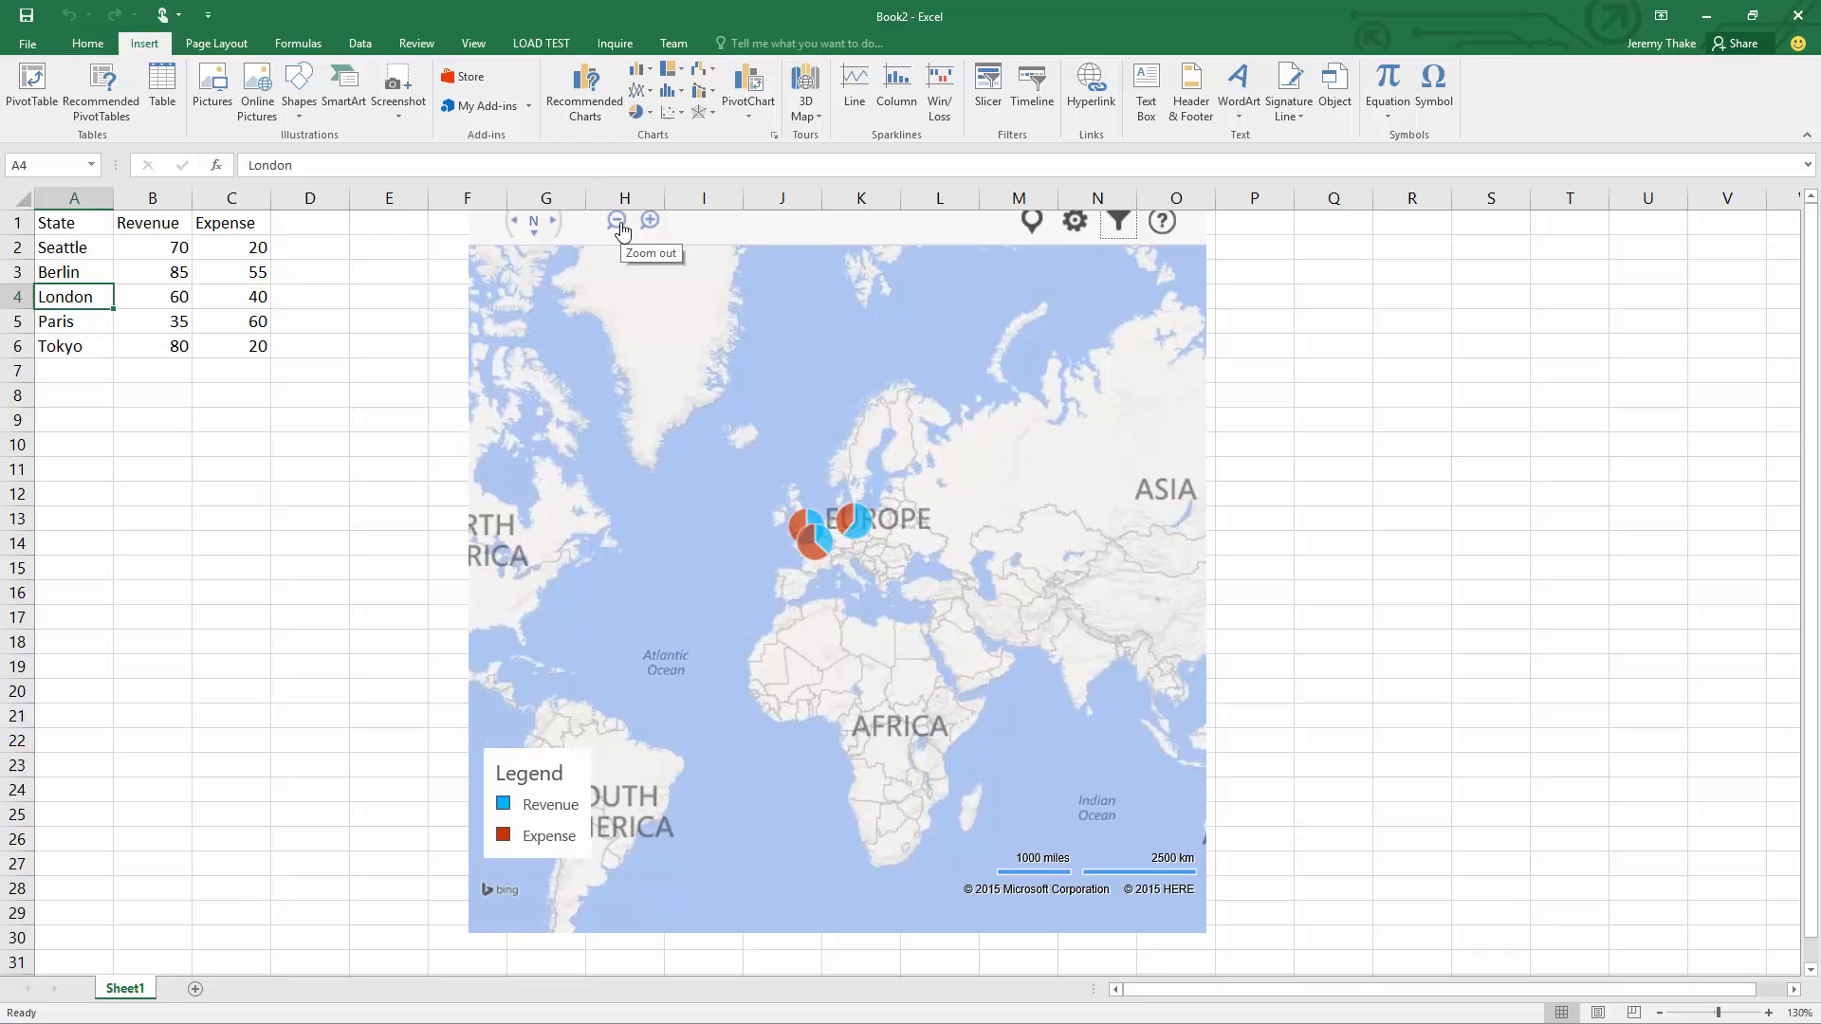
left_click(616, 221)
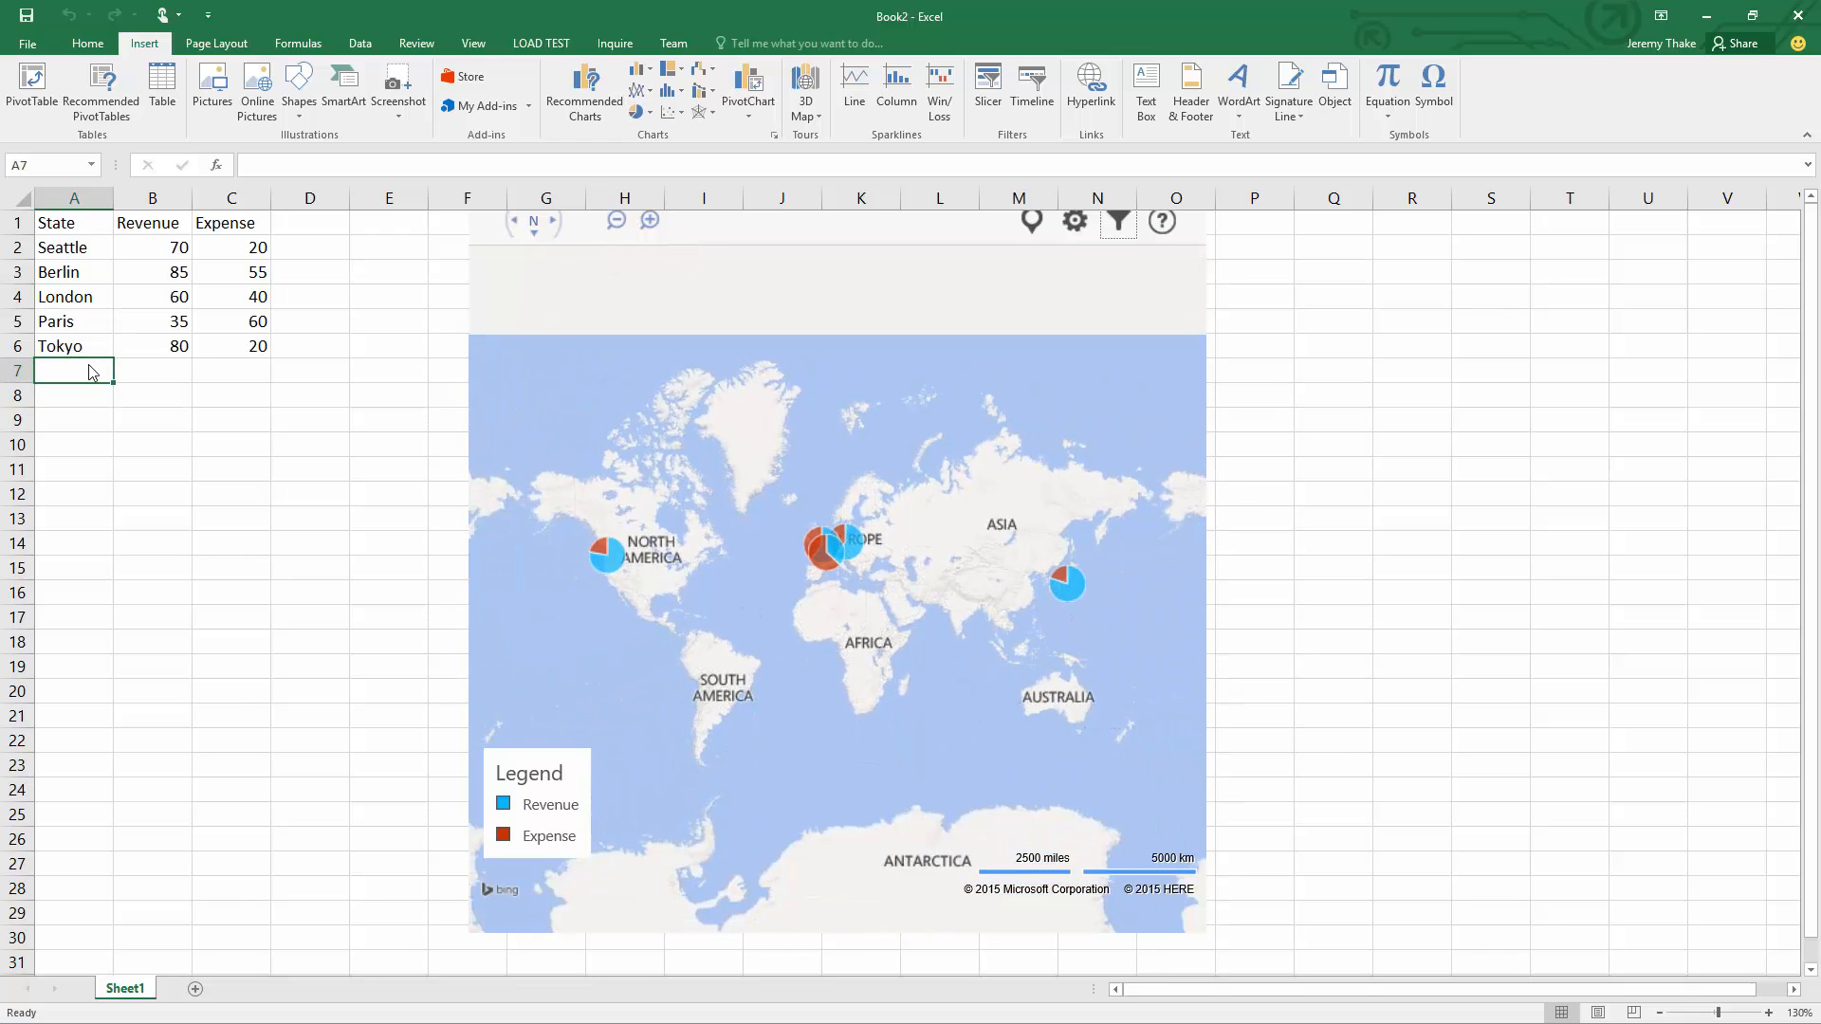
type("Perth")
left_click(153, 370)
type("30")
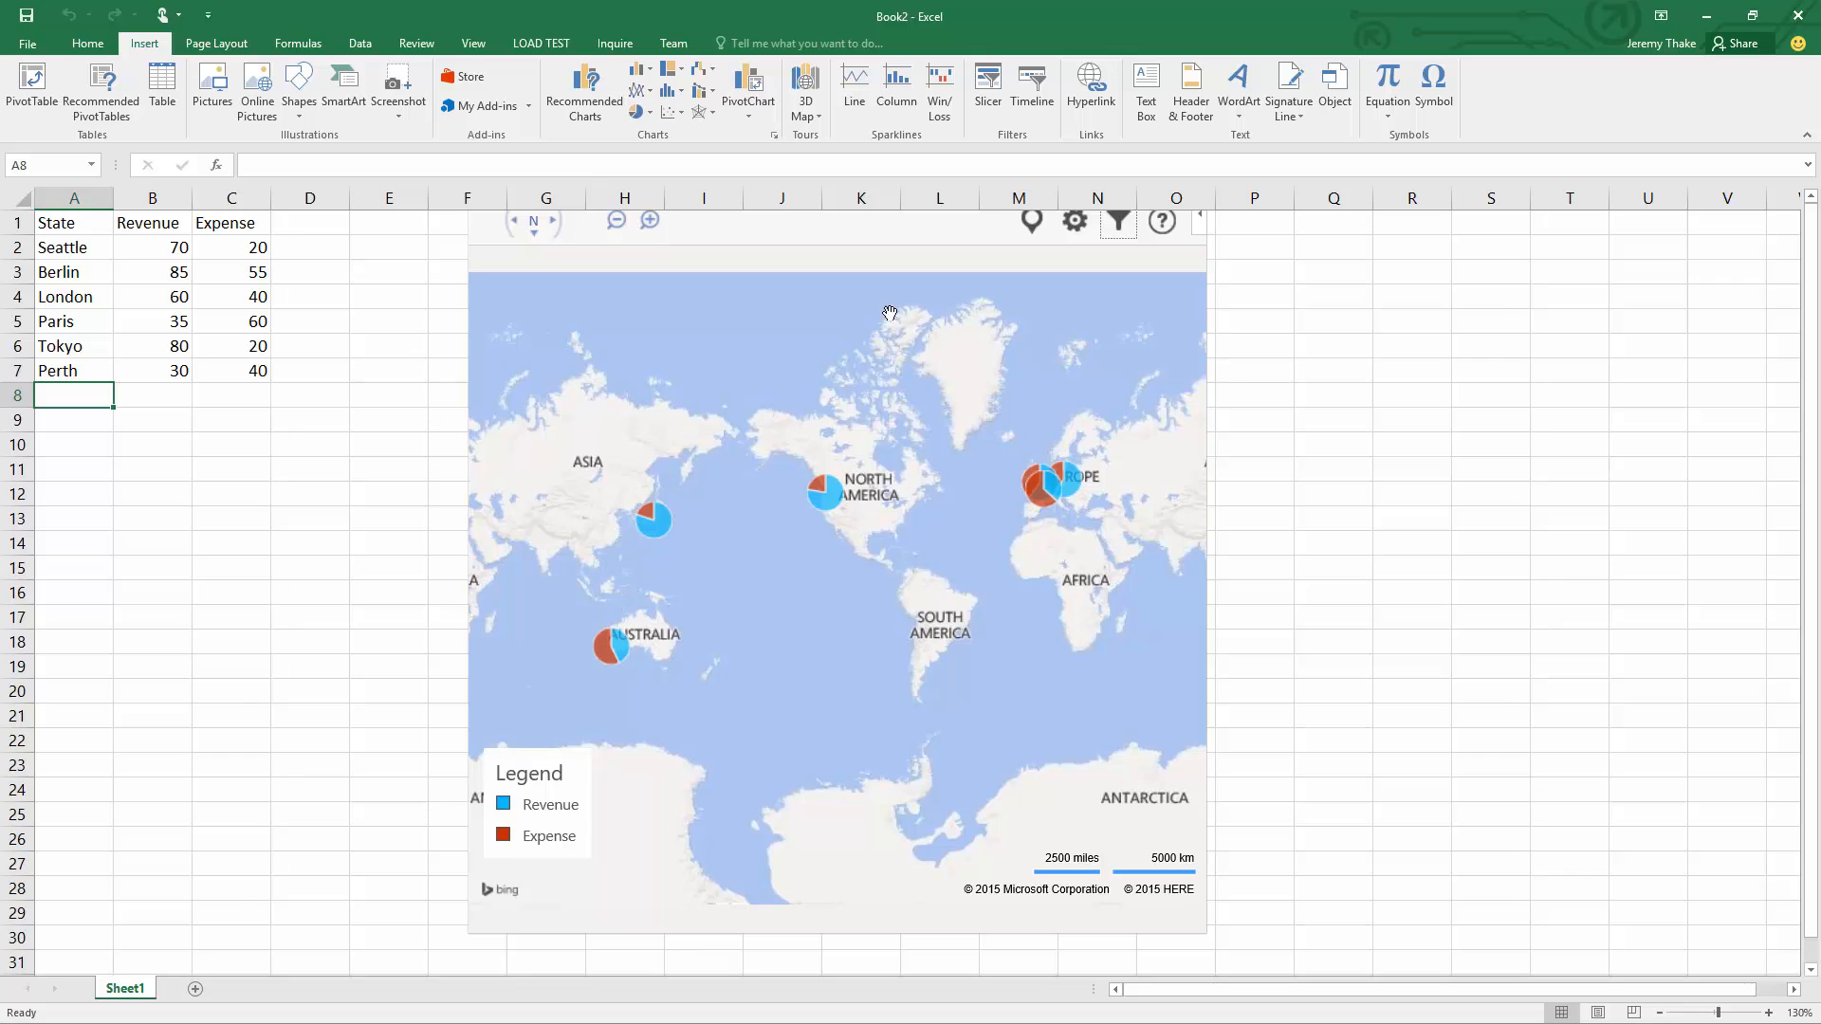
- Filter the map to Berlin, London, Paris and Tokyo, excluding Seattle and Perth, and zoom into Europe
left_click(1116, 221)
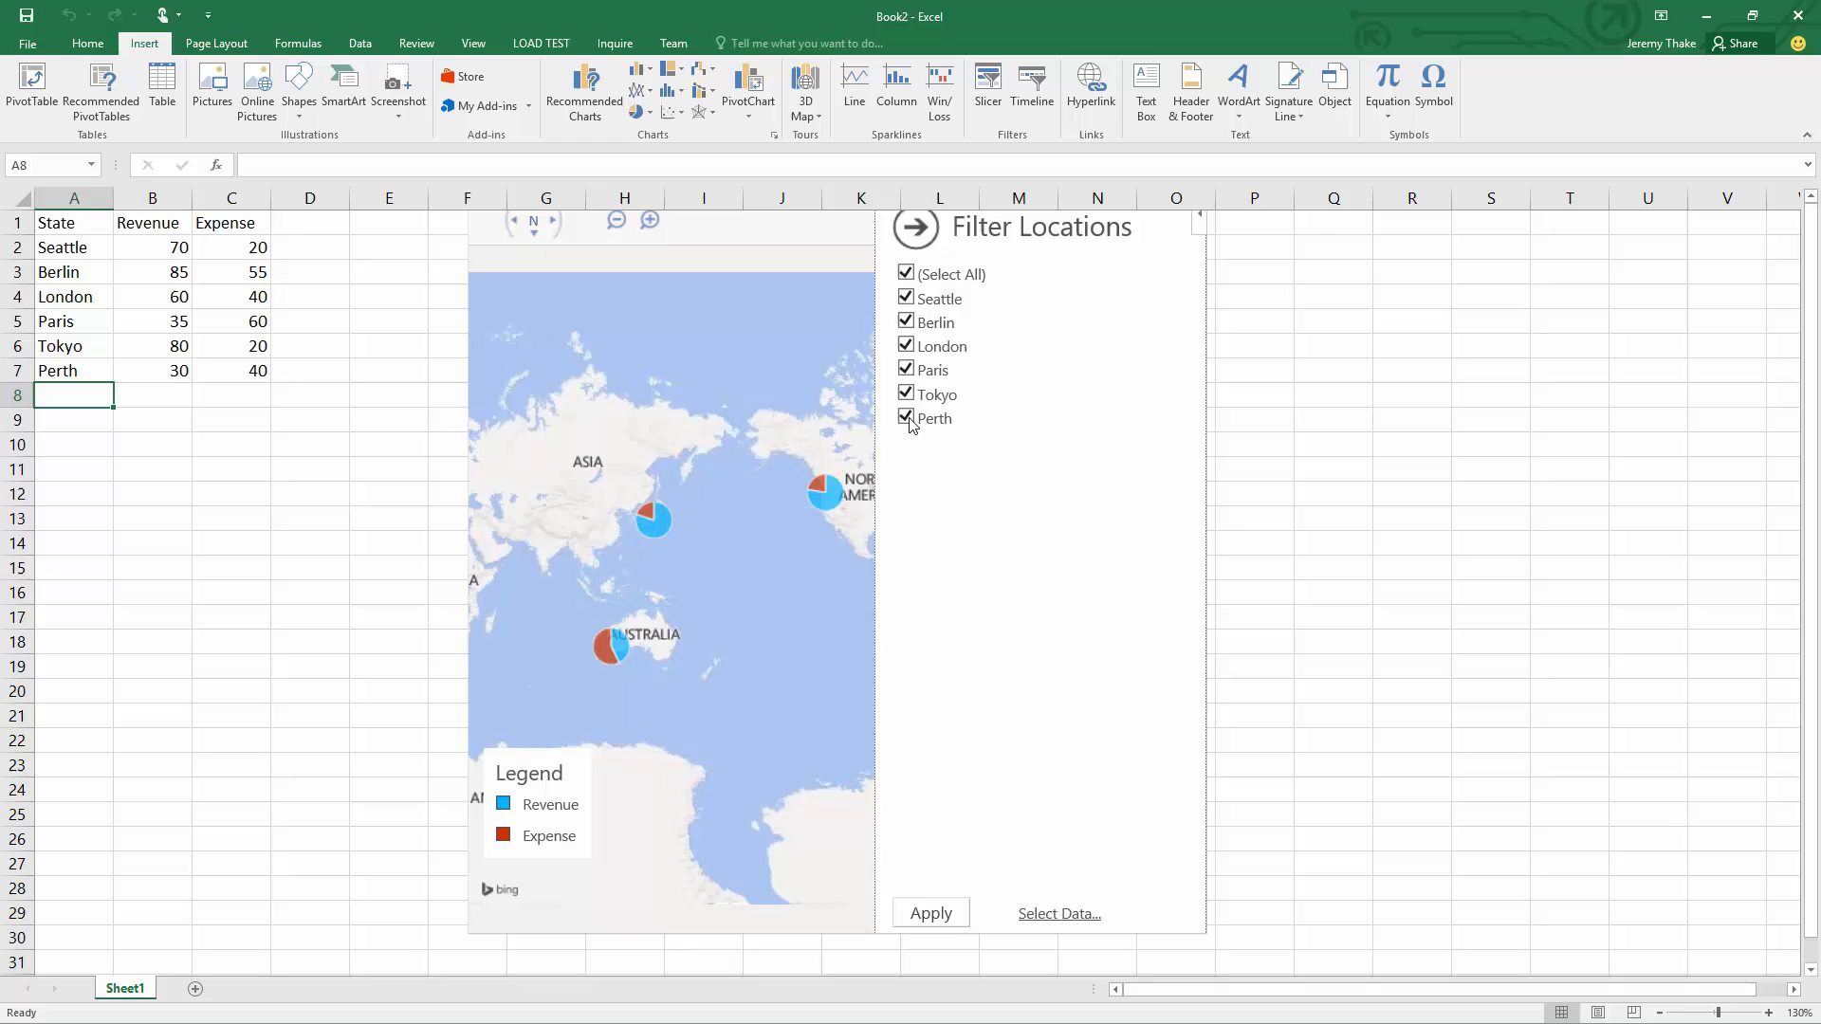
left_click(906, 419)
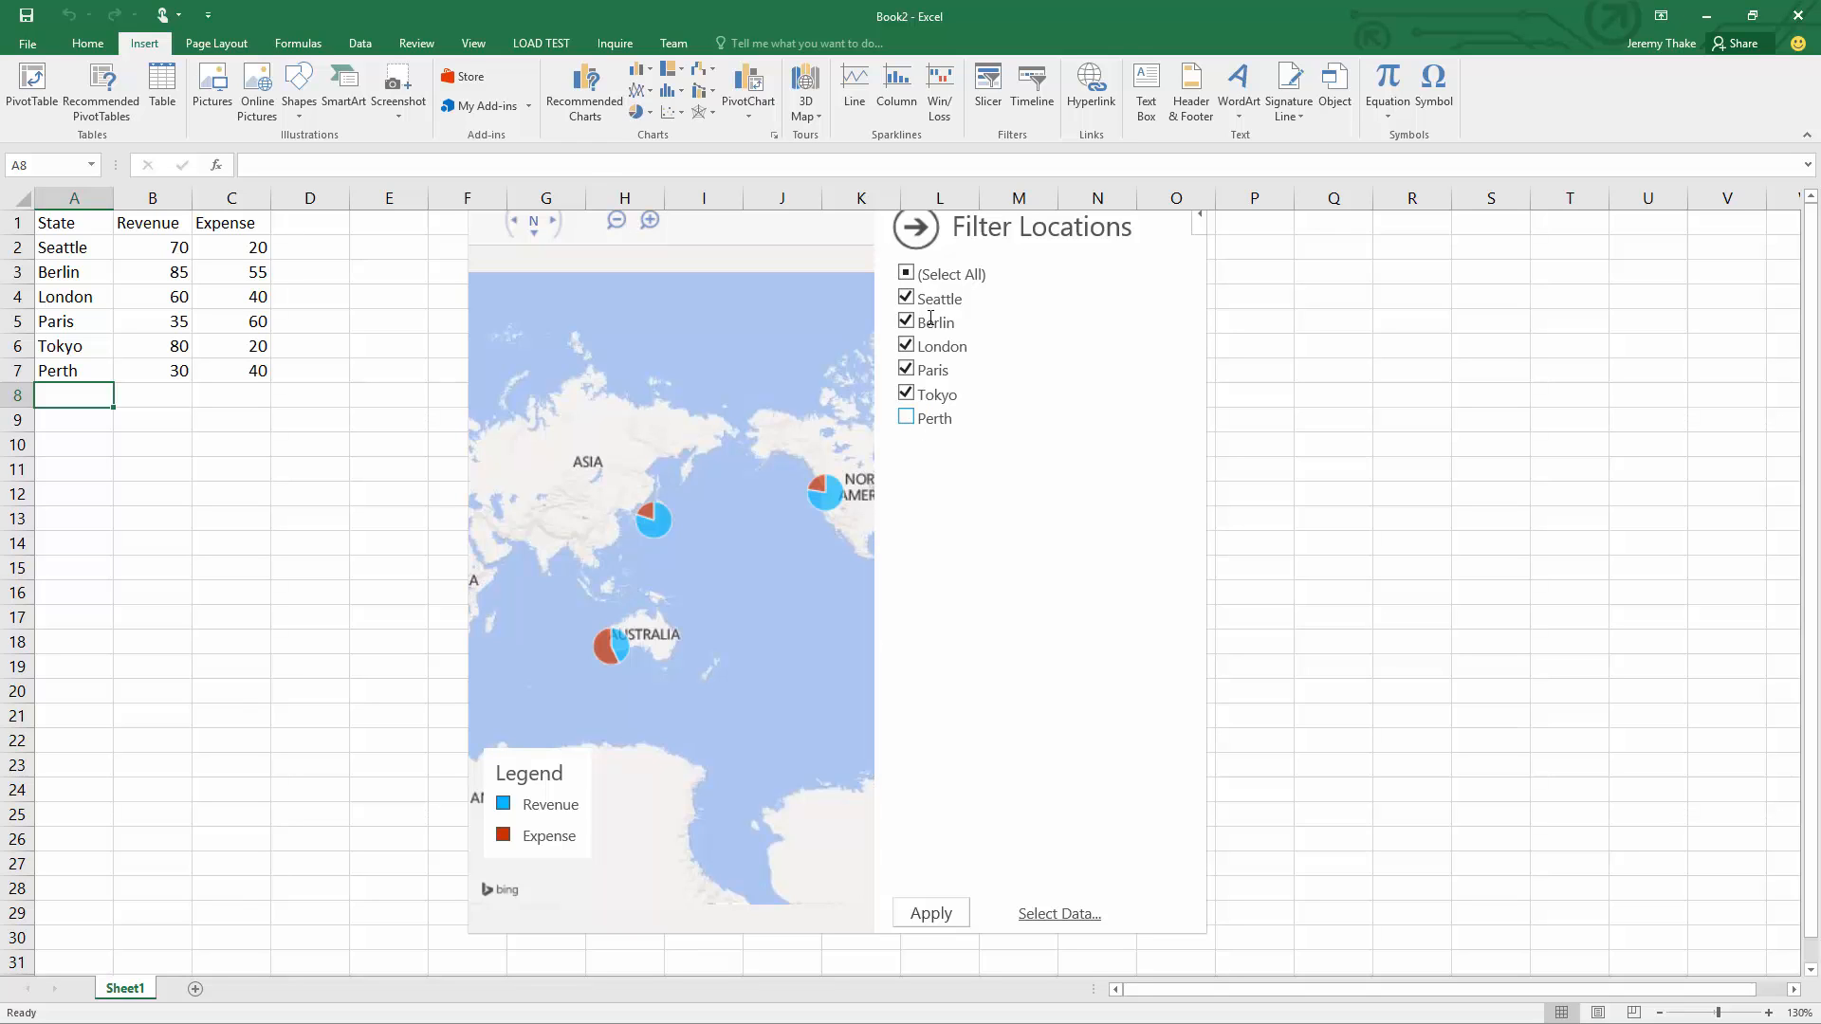
left_click(906, 299)
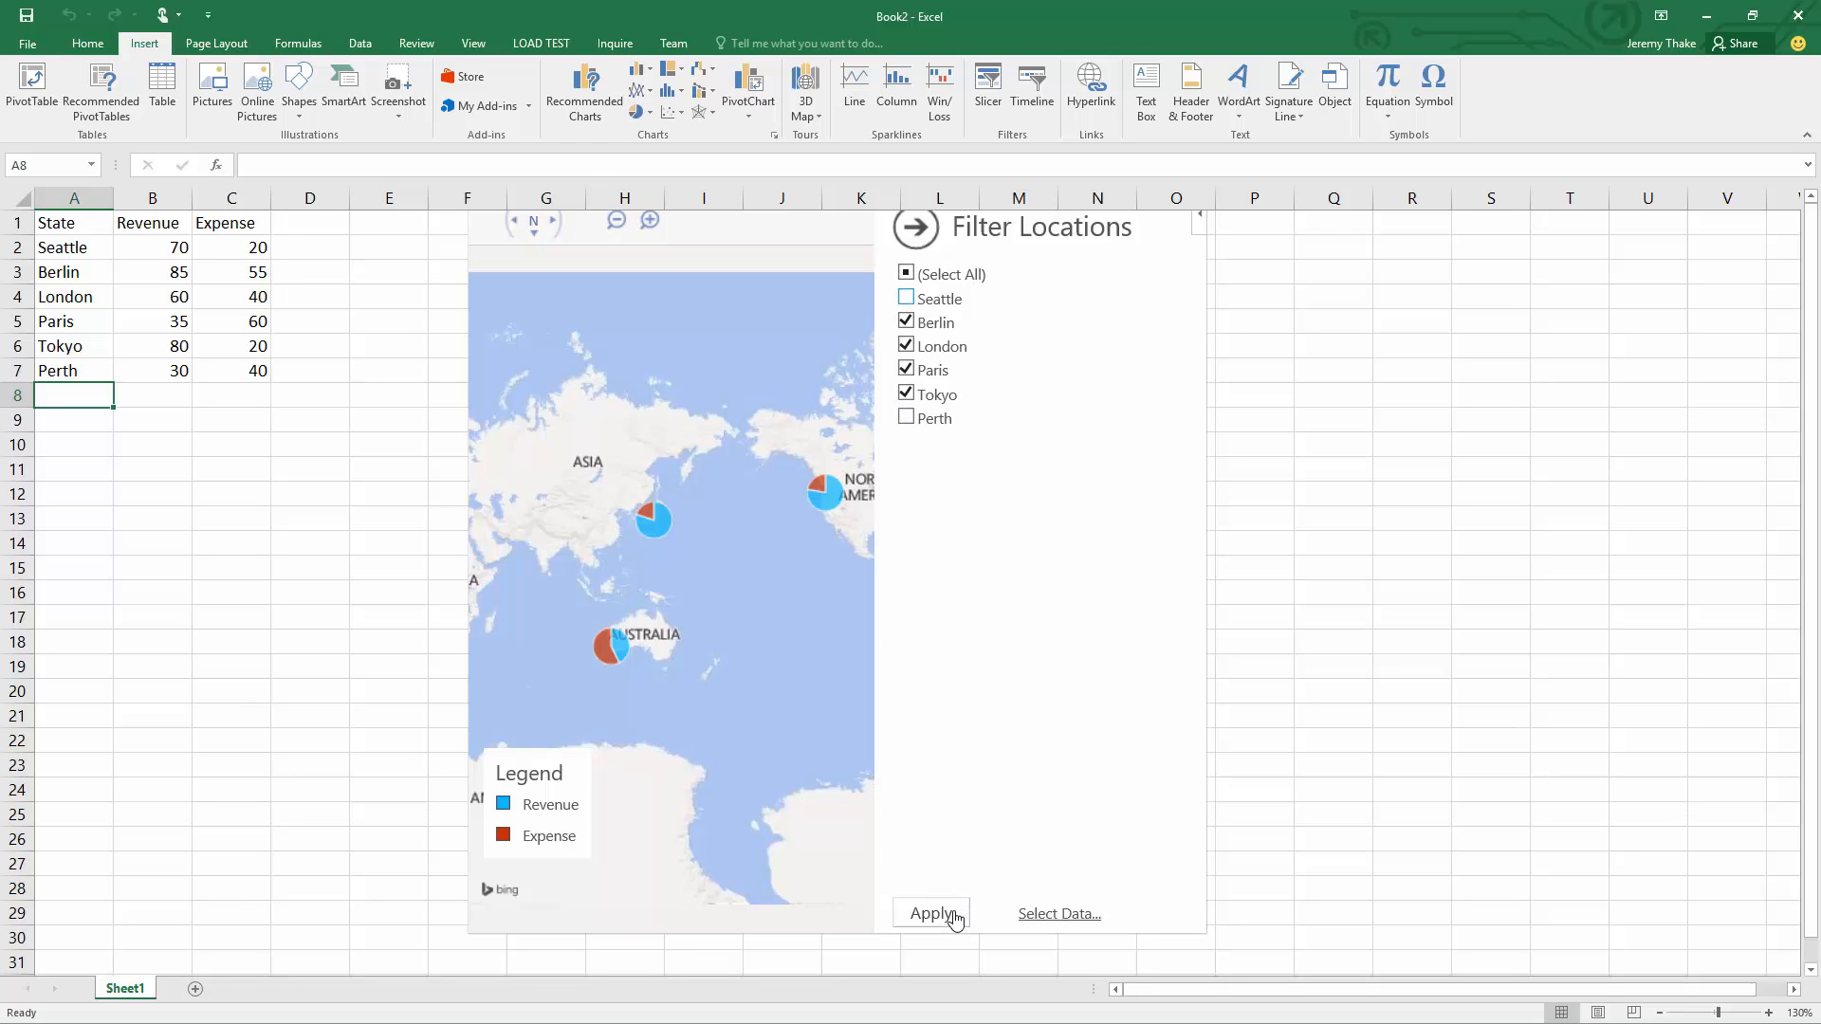
left_click(931, 914)
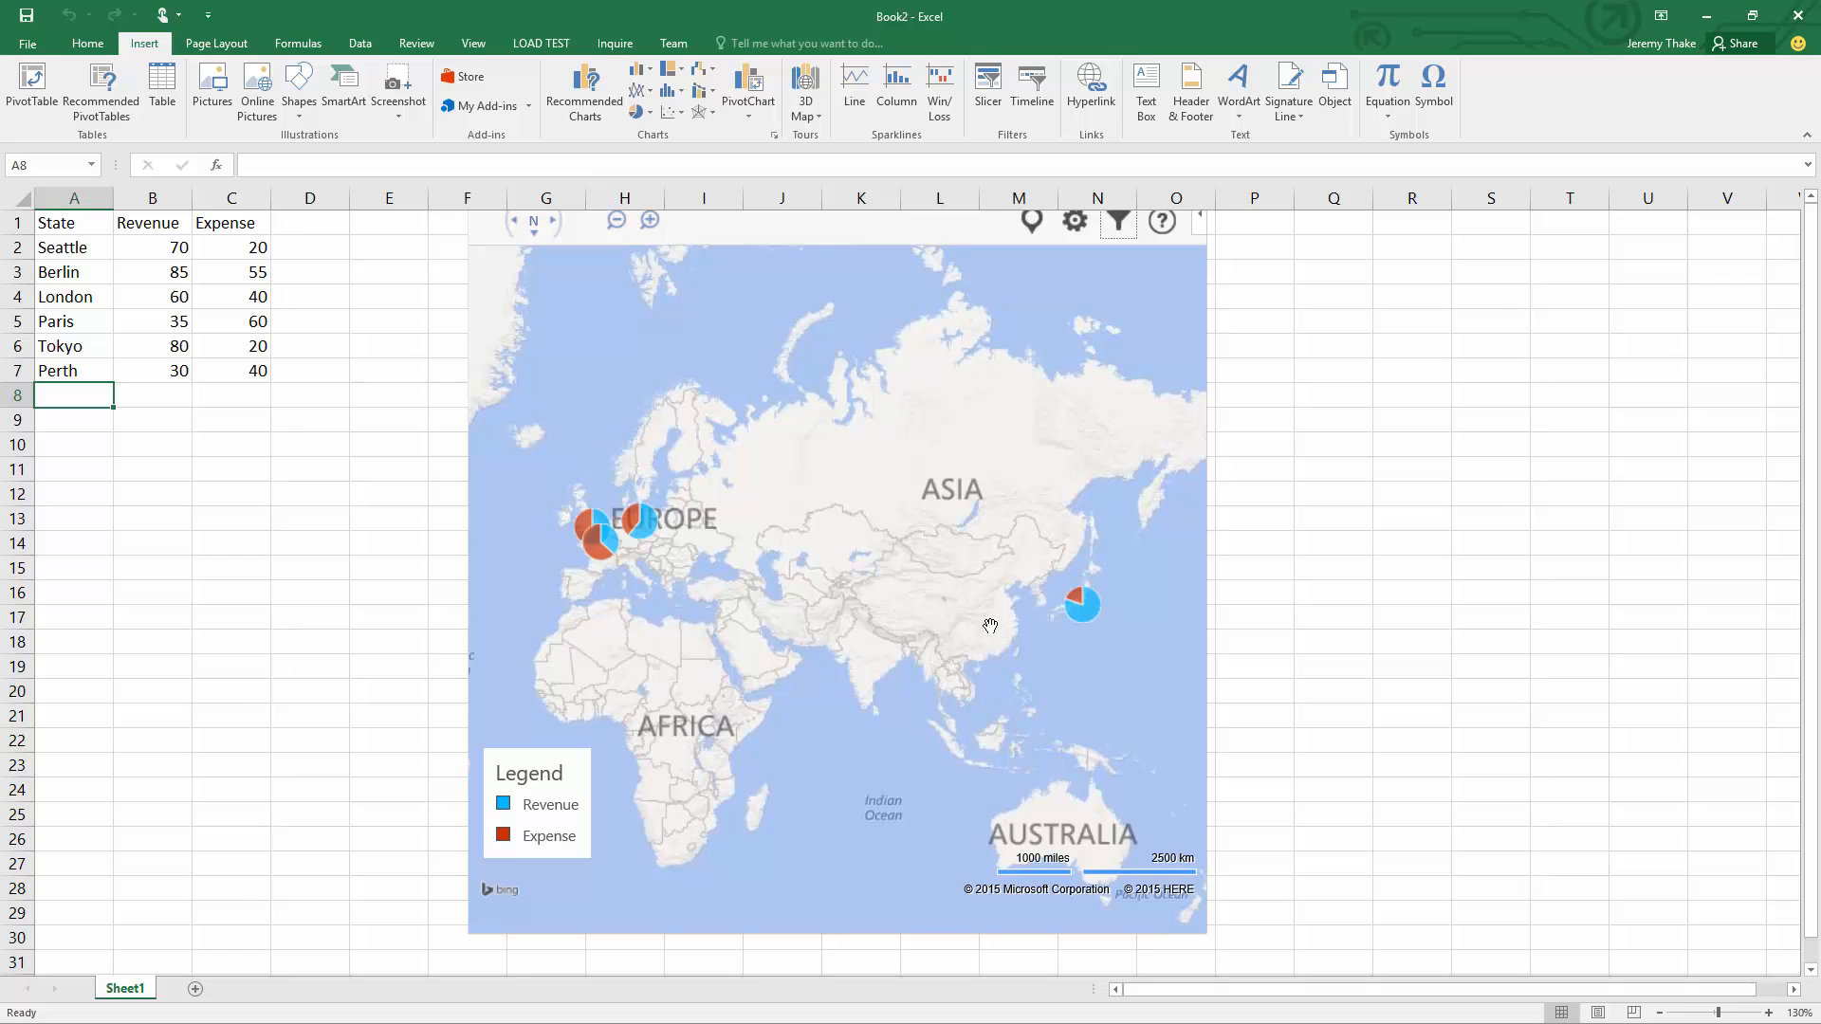
left_click(1117, 222)
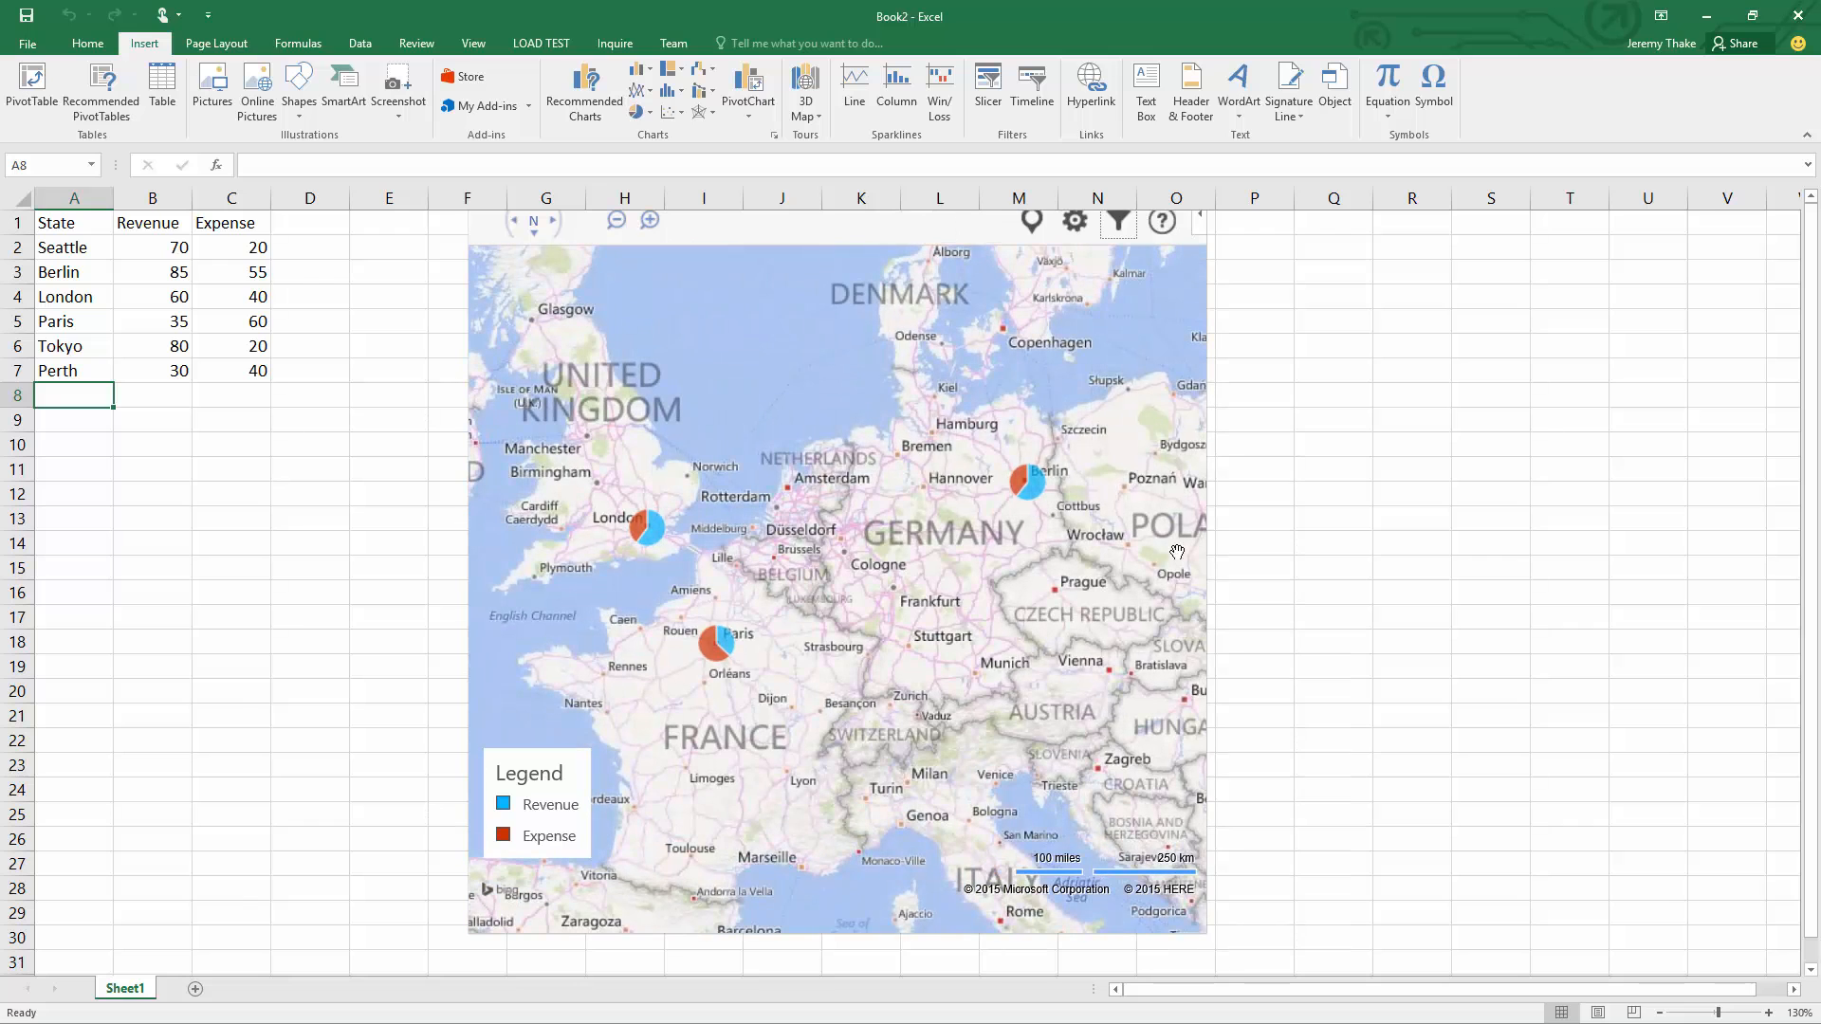
mouse_move(648, 265)
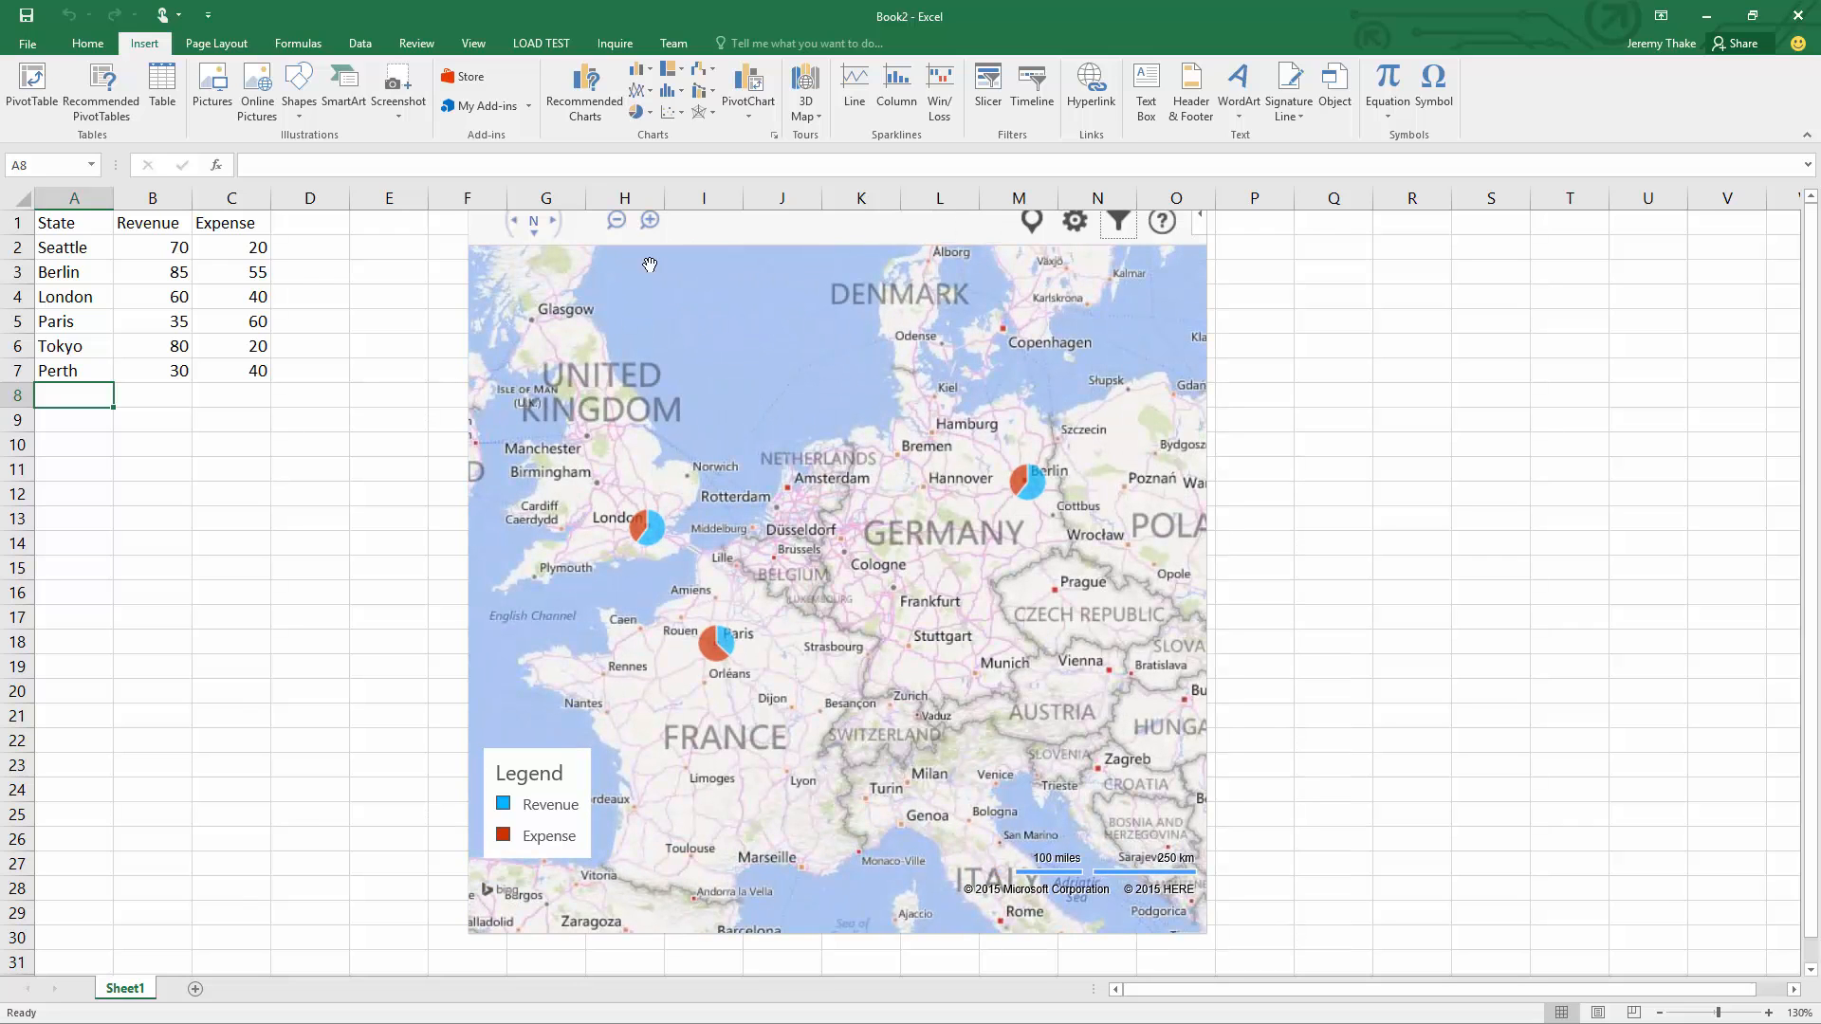
mouse_move(190, 305)
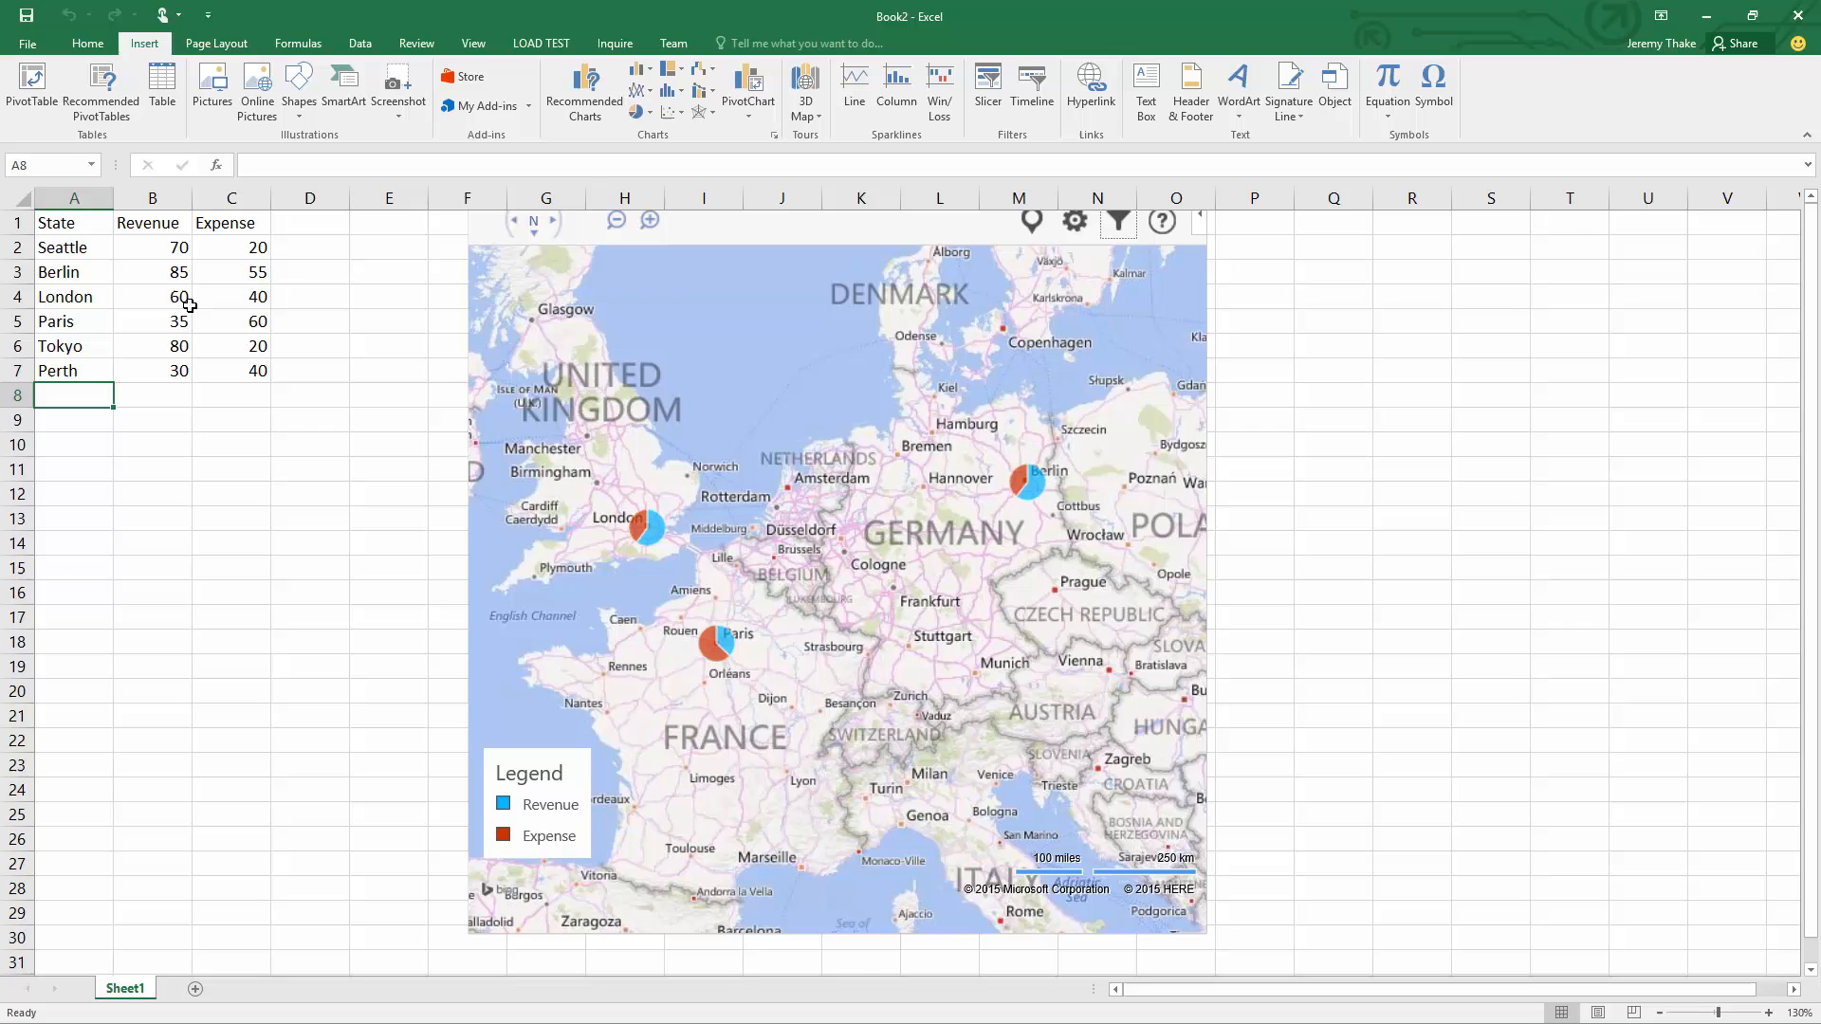
- Enter 100 in B5 as Paris's Revenue, replacing 35
left_click(152, 322)
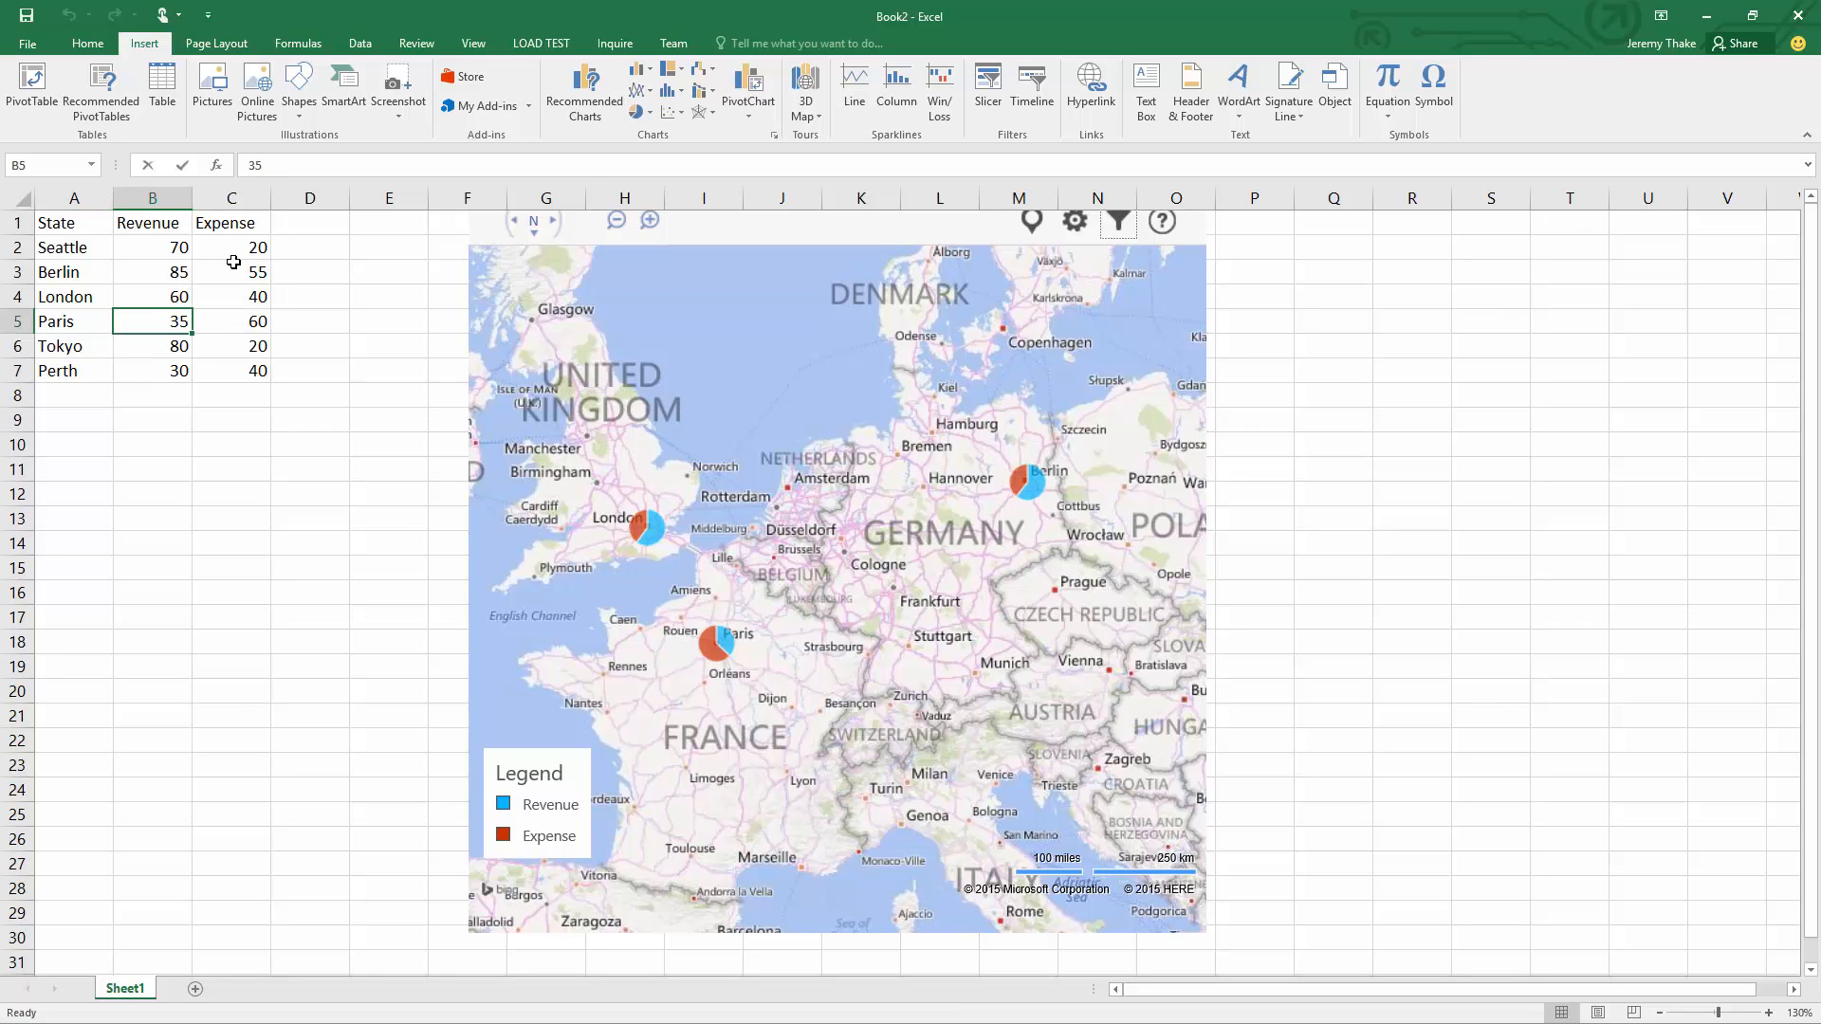
type("100")
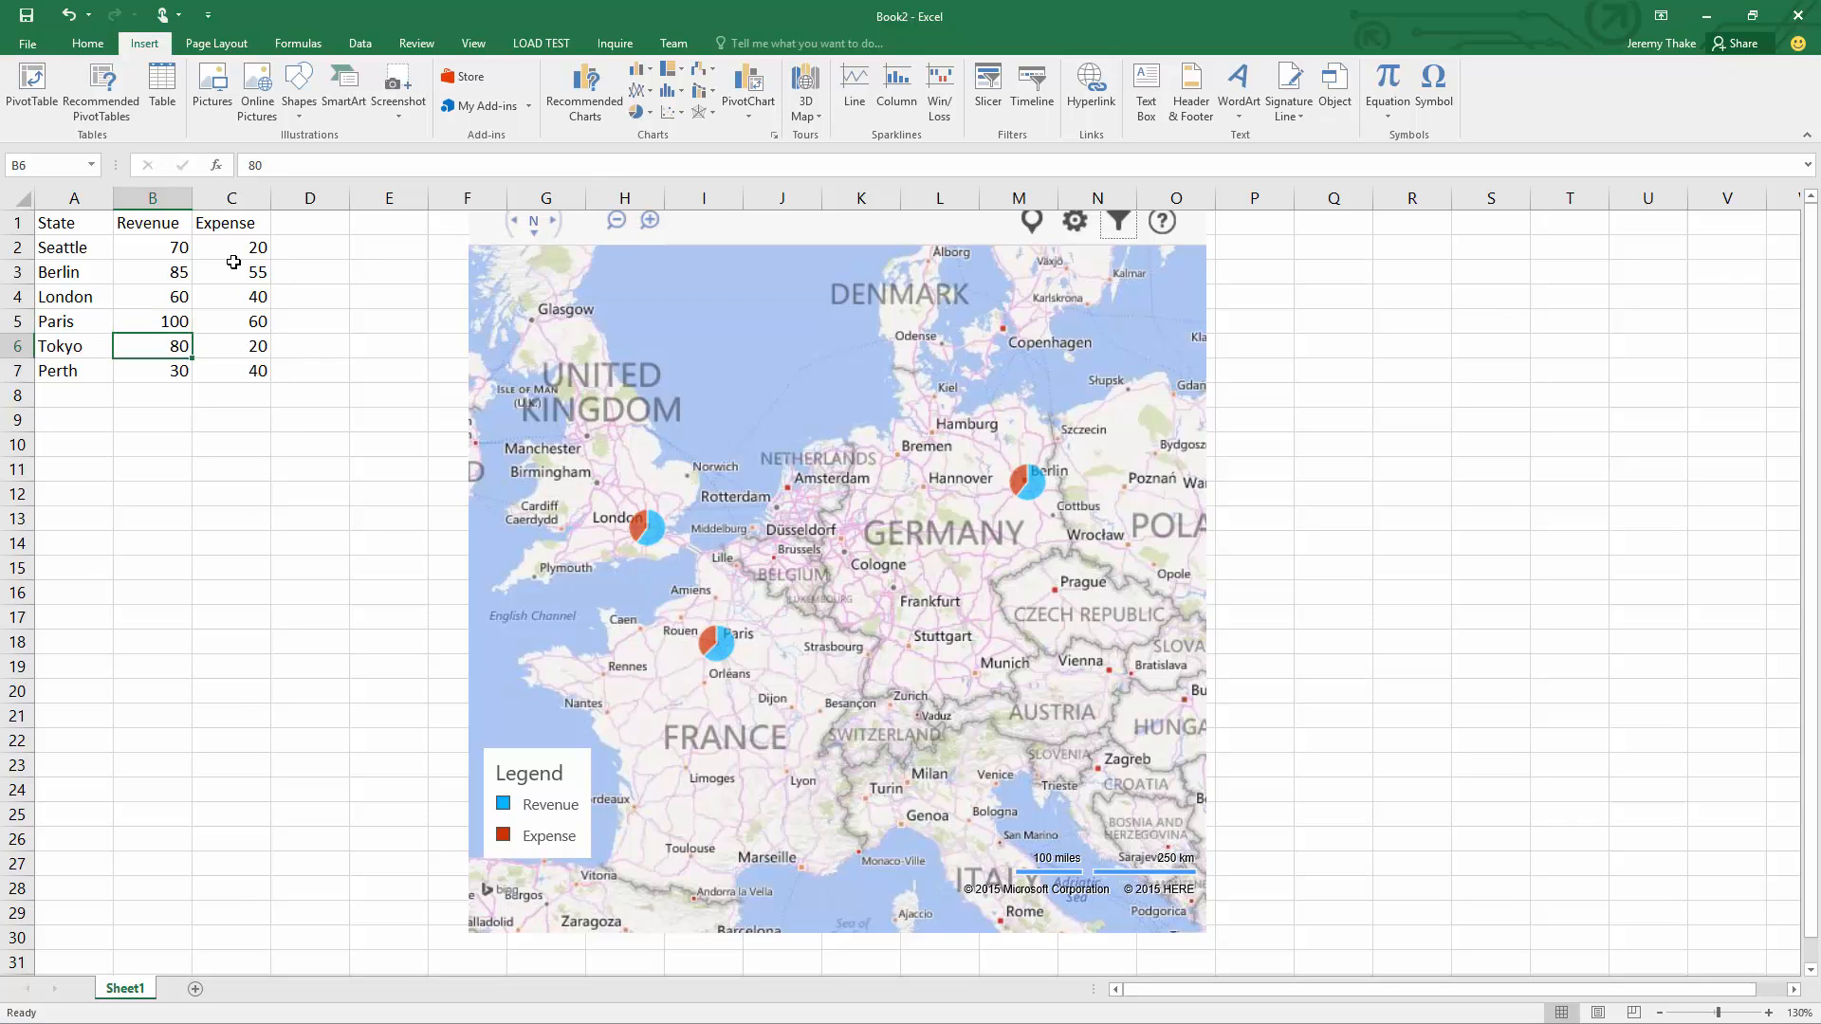
mouse_move(693, 621)
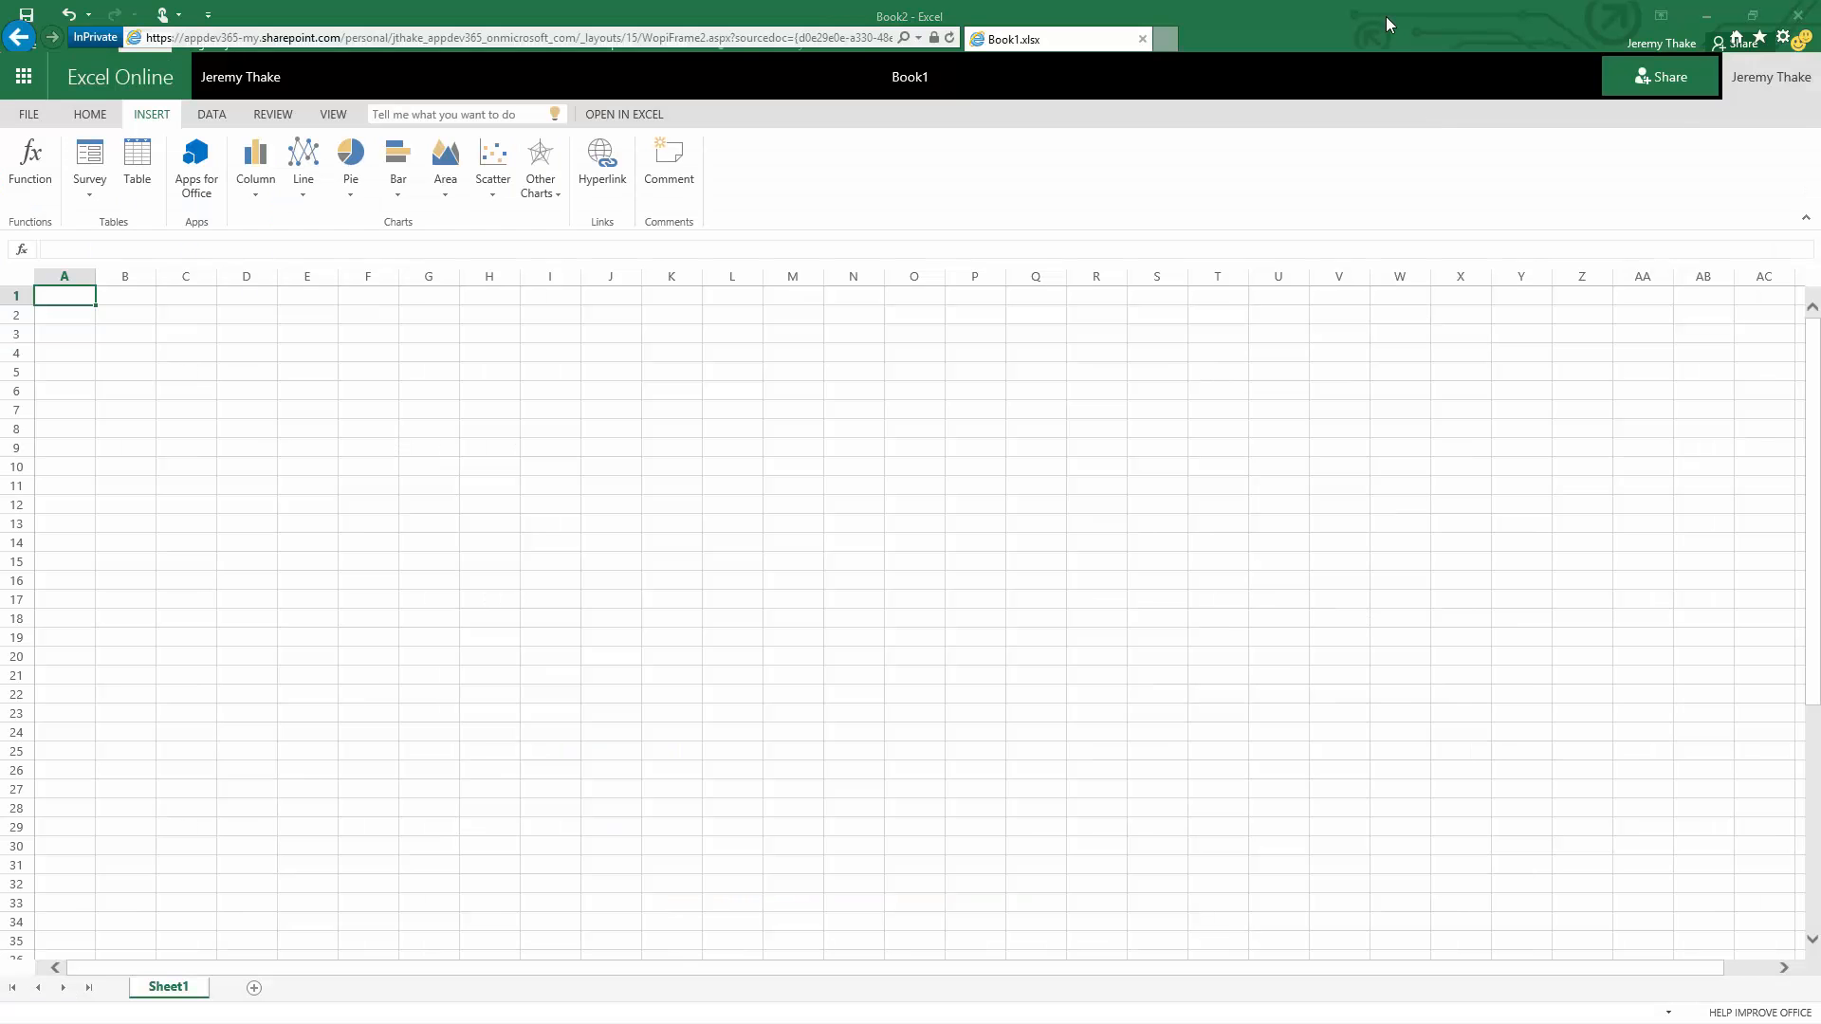
mouse_move(997, 337)
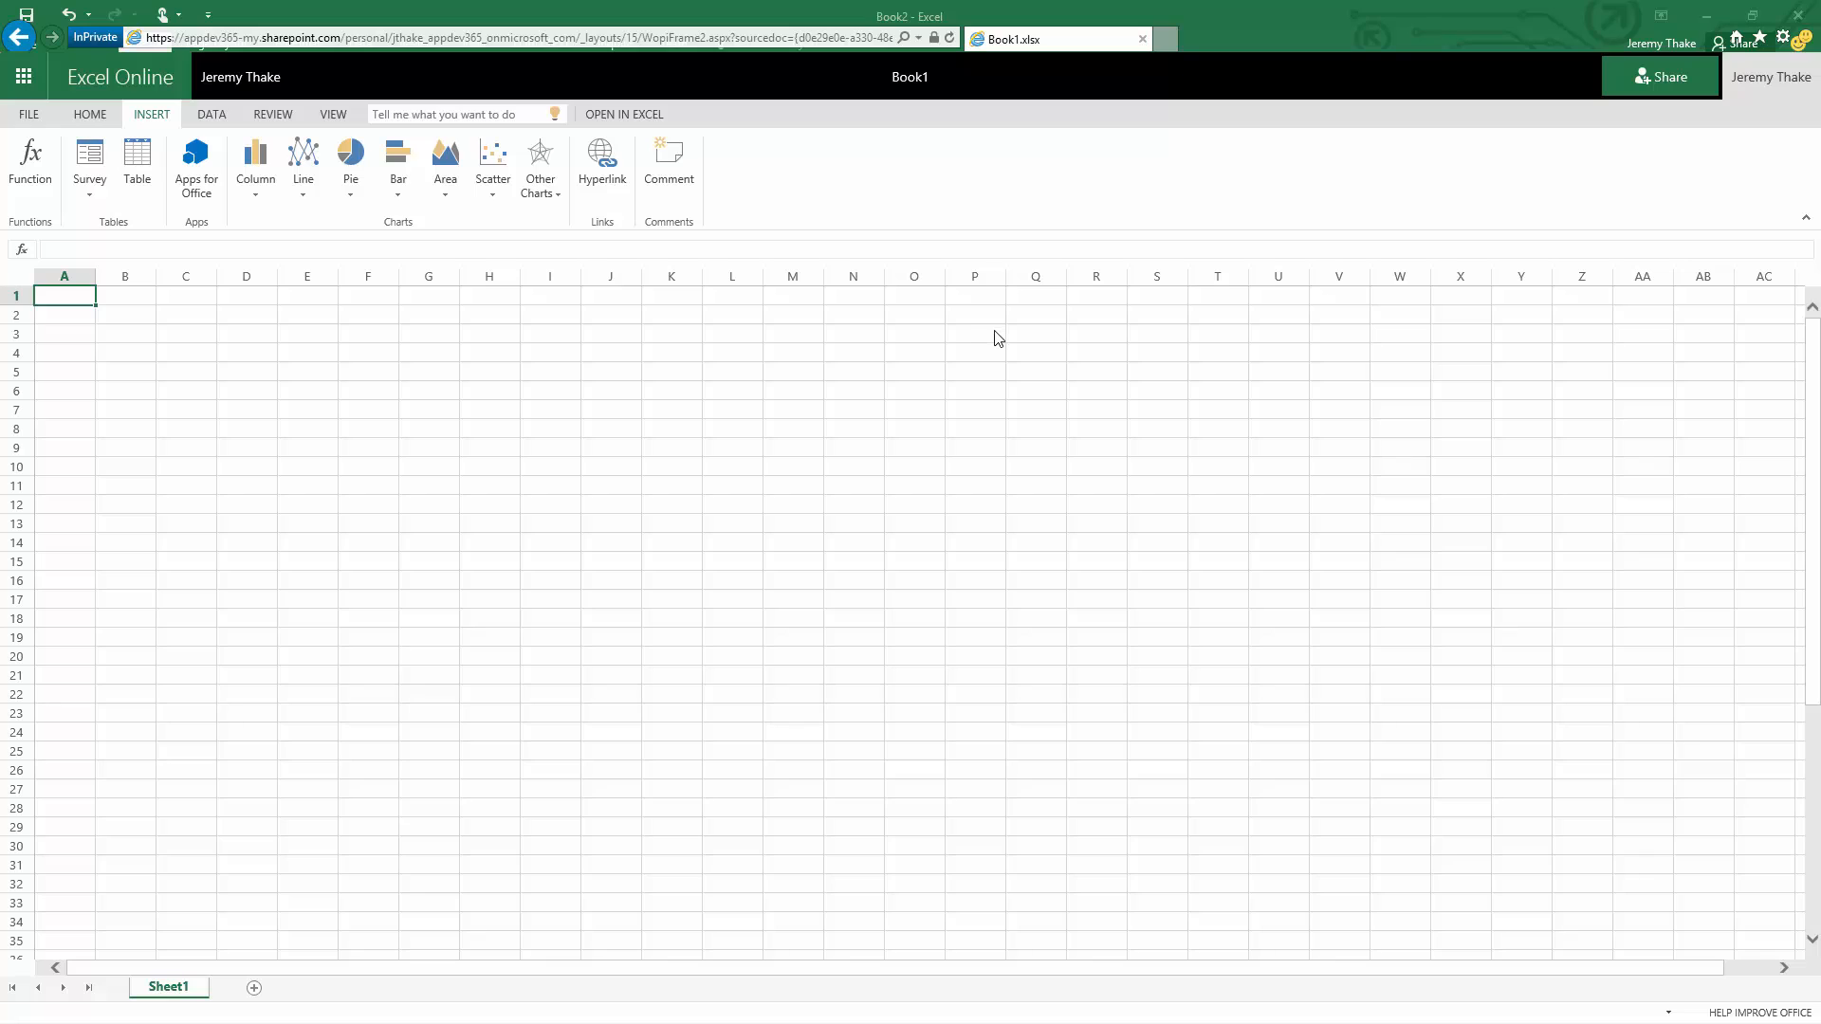
mouse_move(357, 388)
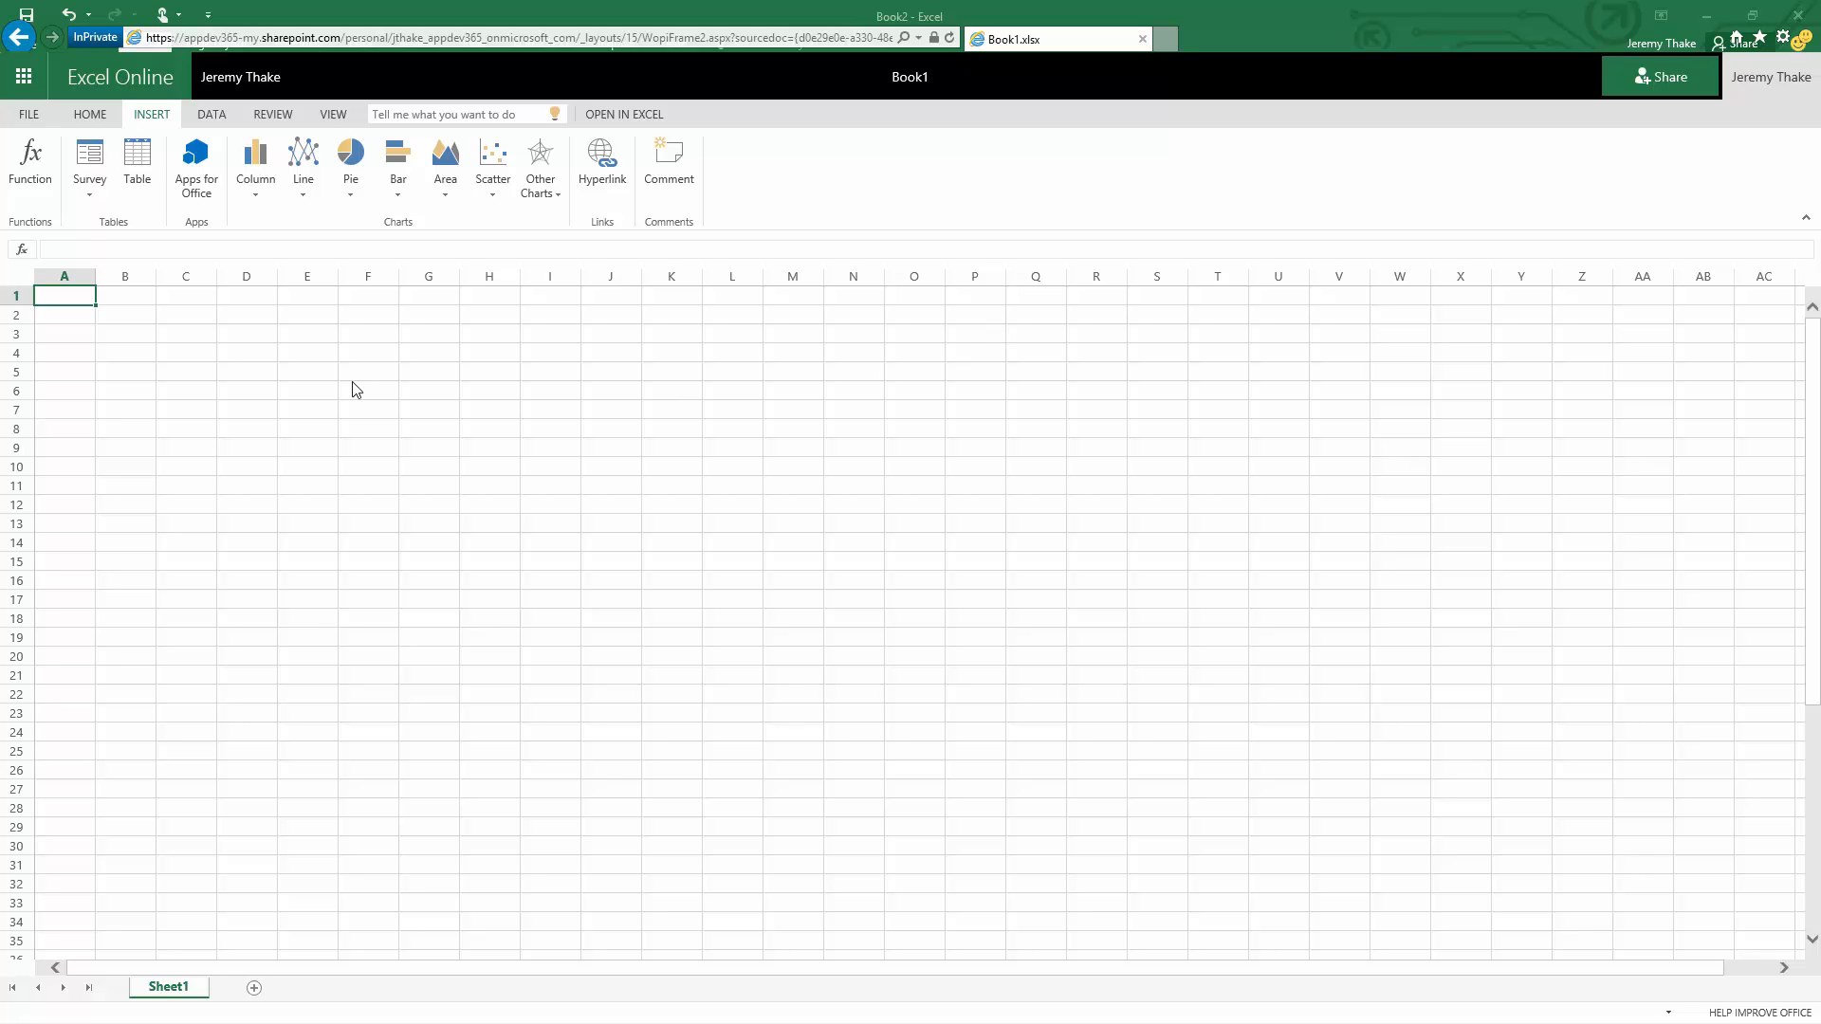
mouse_move(389, 377)
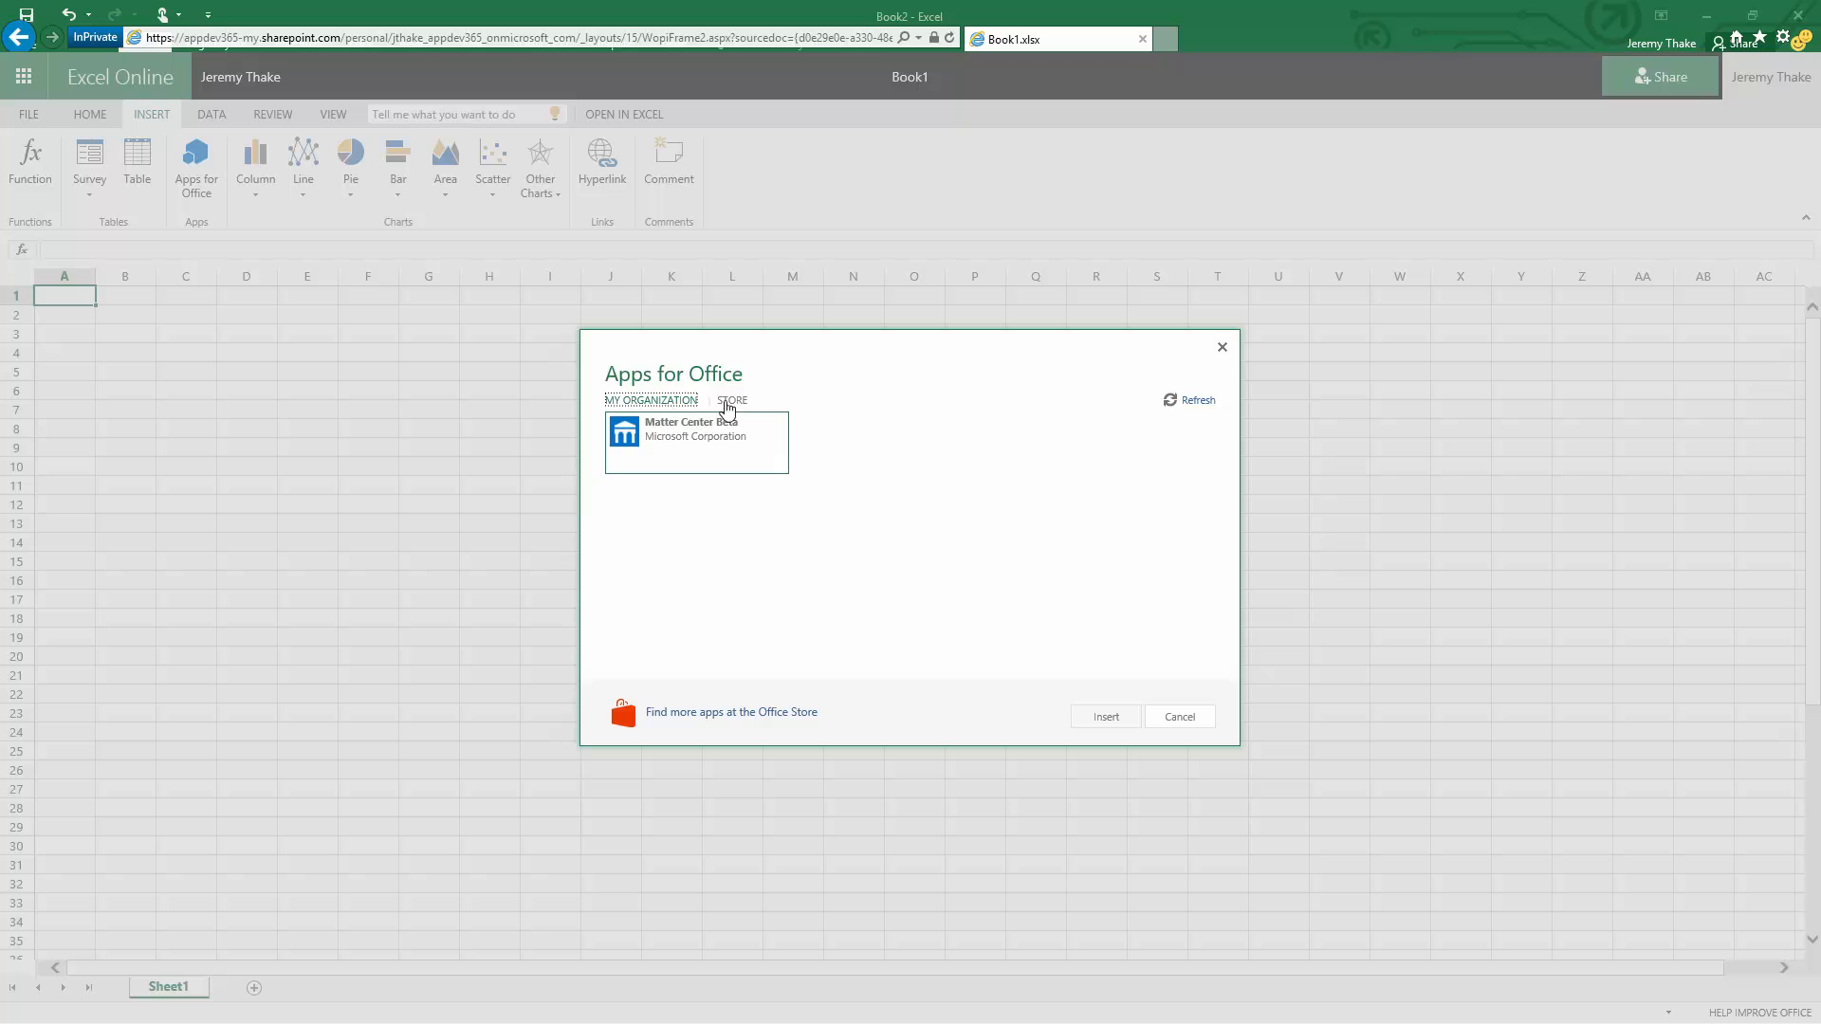
- Search the Office Store for 'bing' to find the Bing Maps add-in
left_click(731, 399)
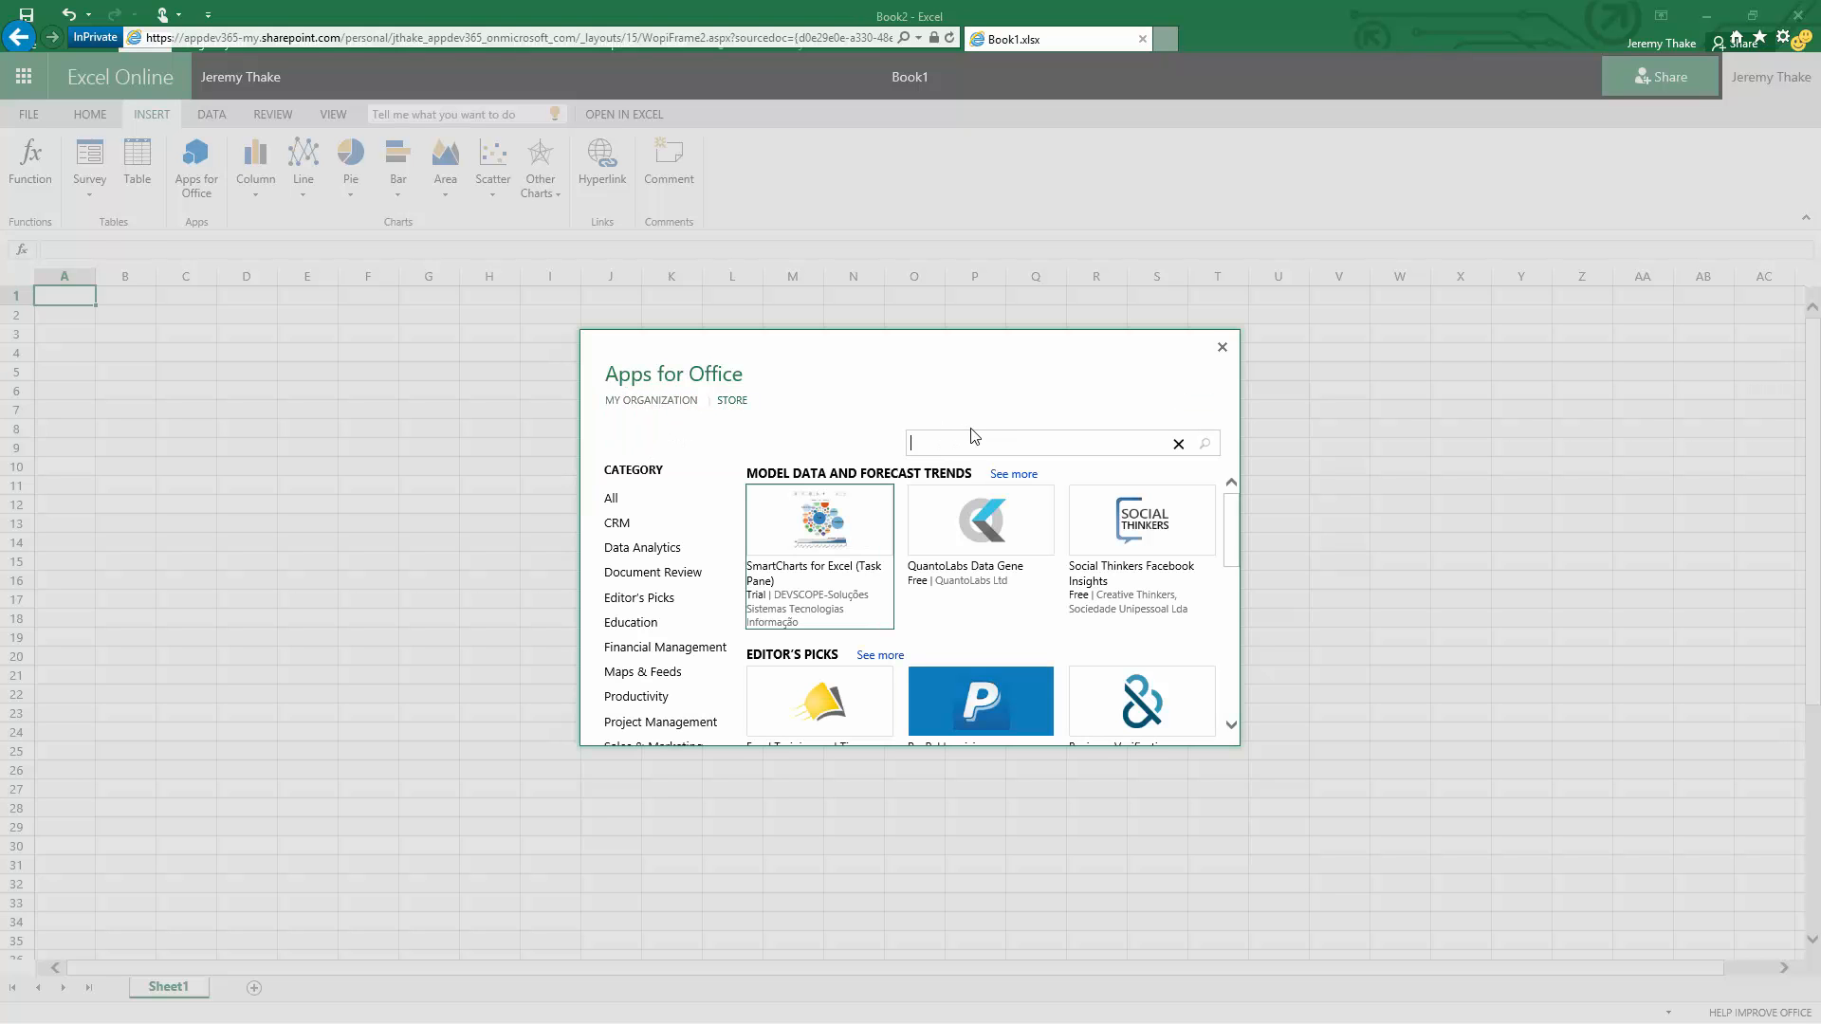
type("bing")
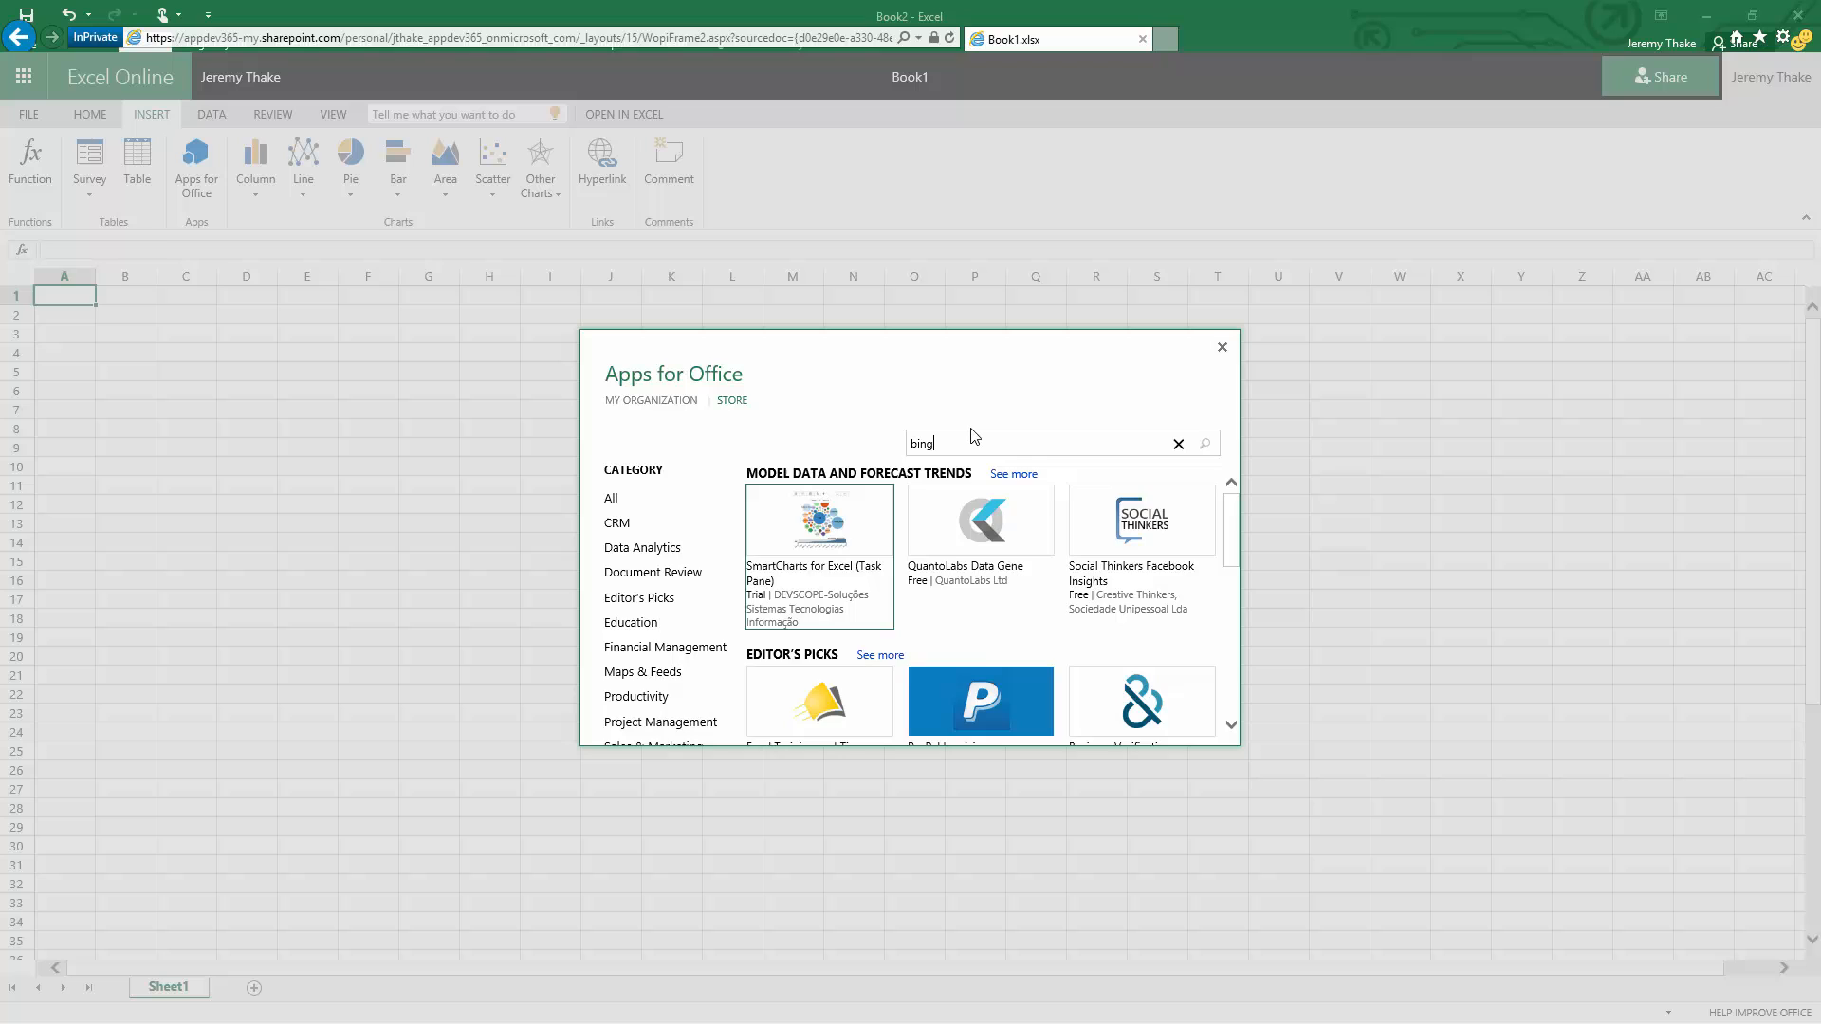
left_click(1205, 443)
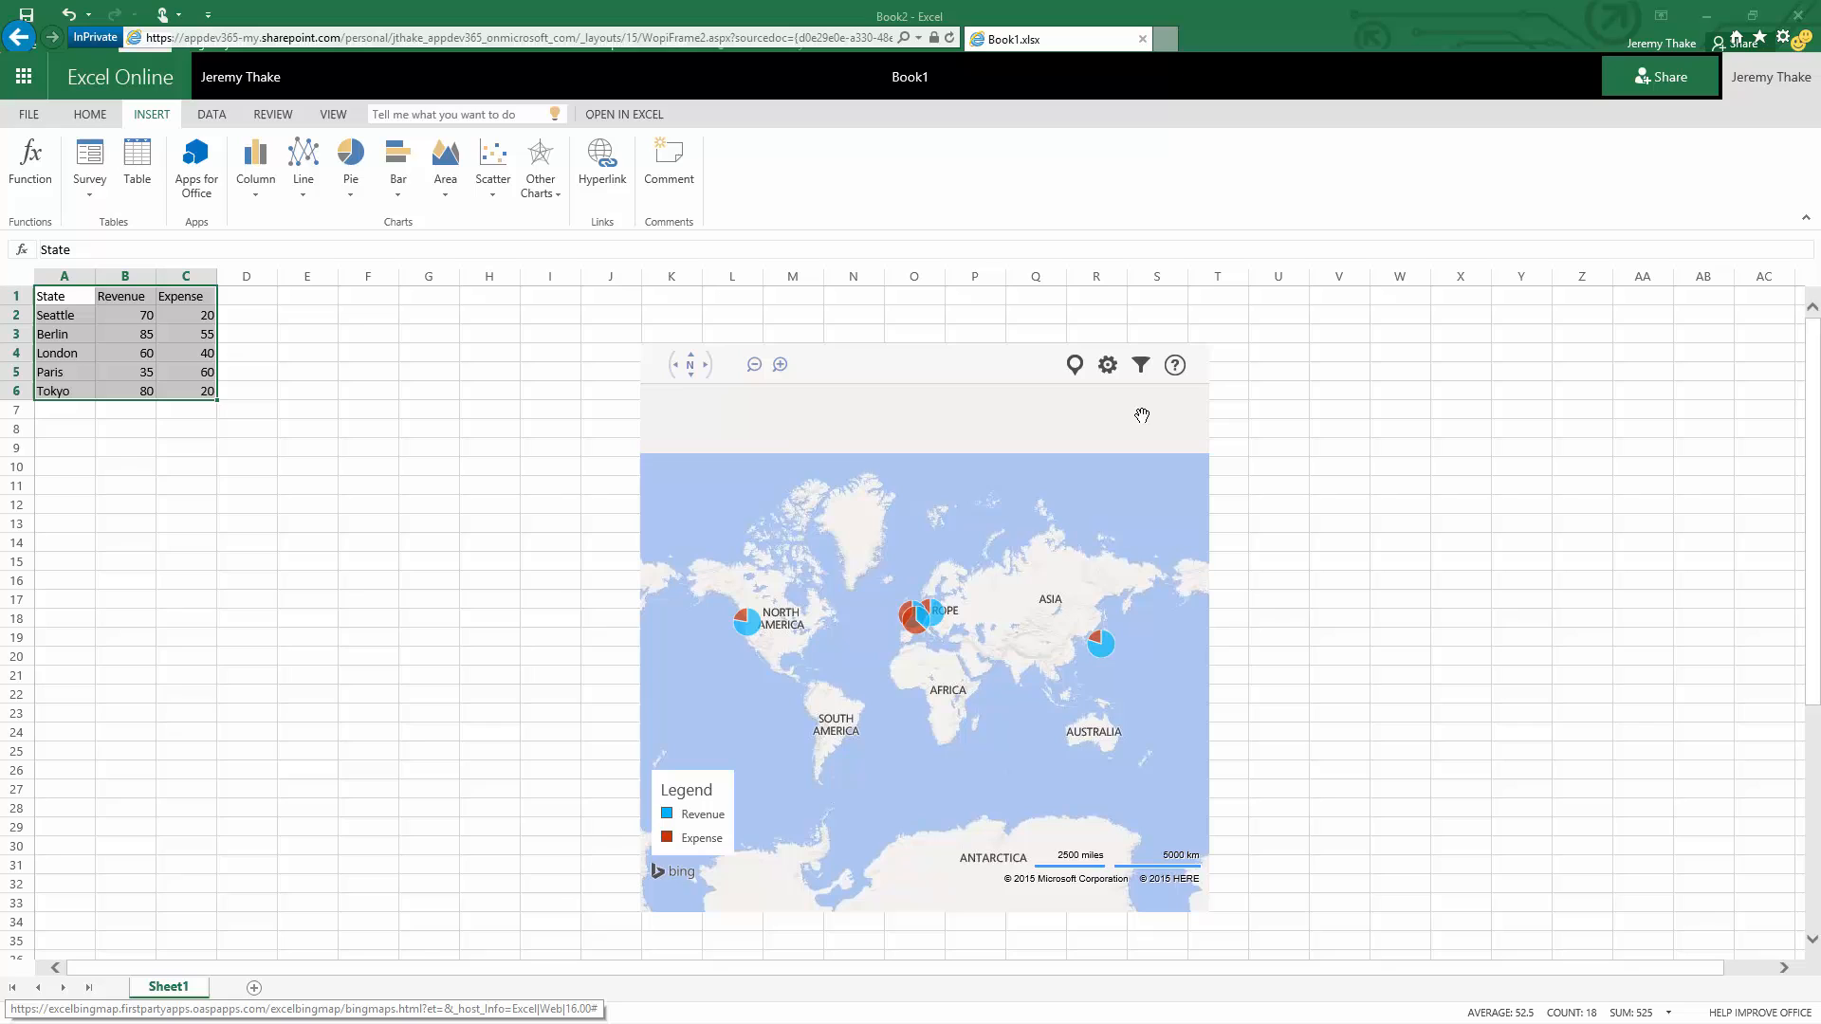
- Filter the map to Berlin, London and Paris, and set Paris's Revenue to 90
left_click(1139, 364)
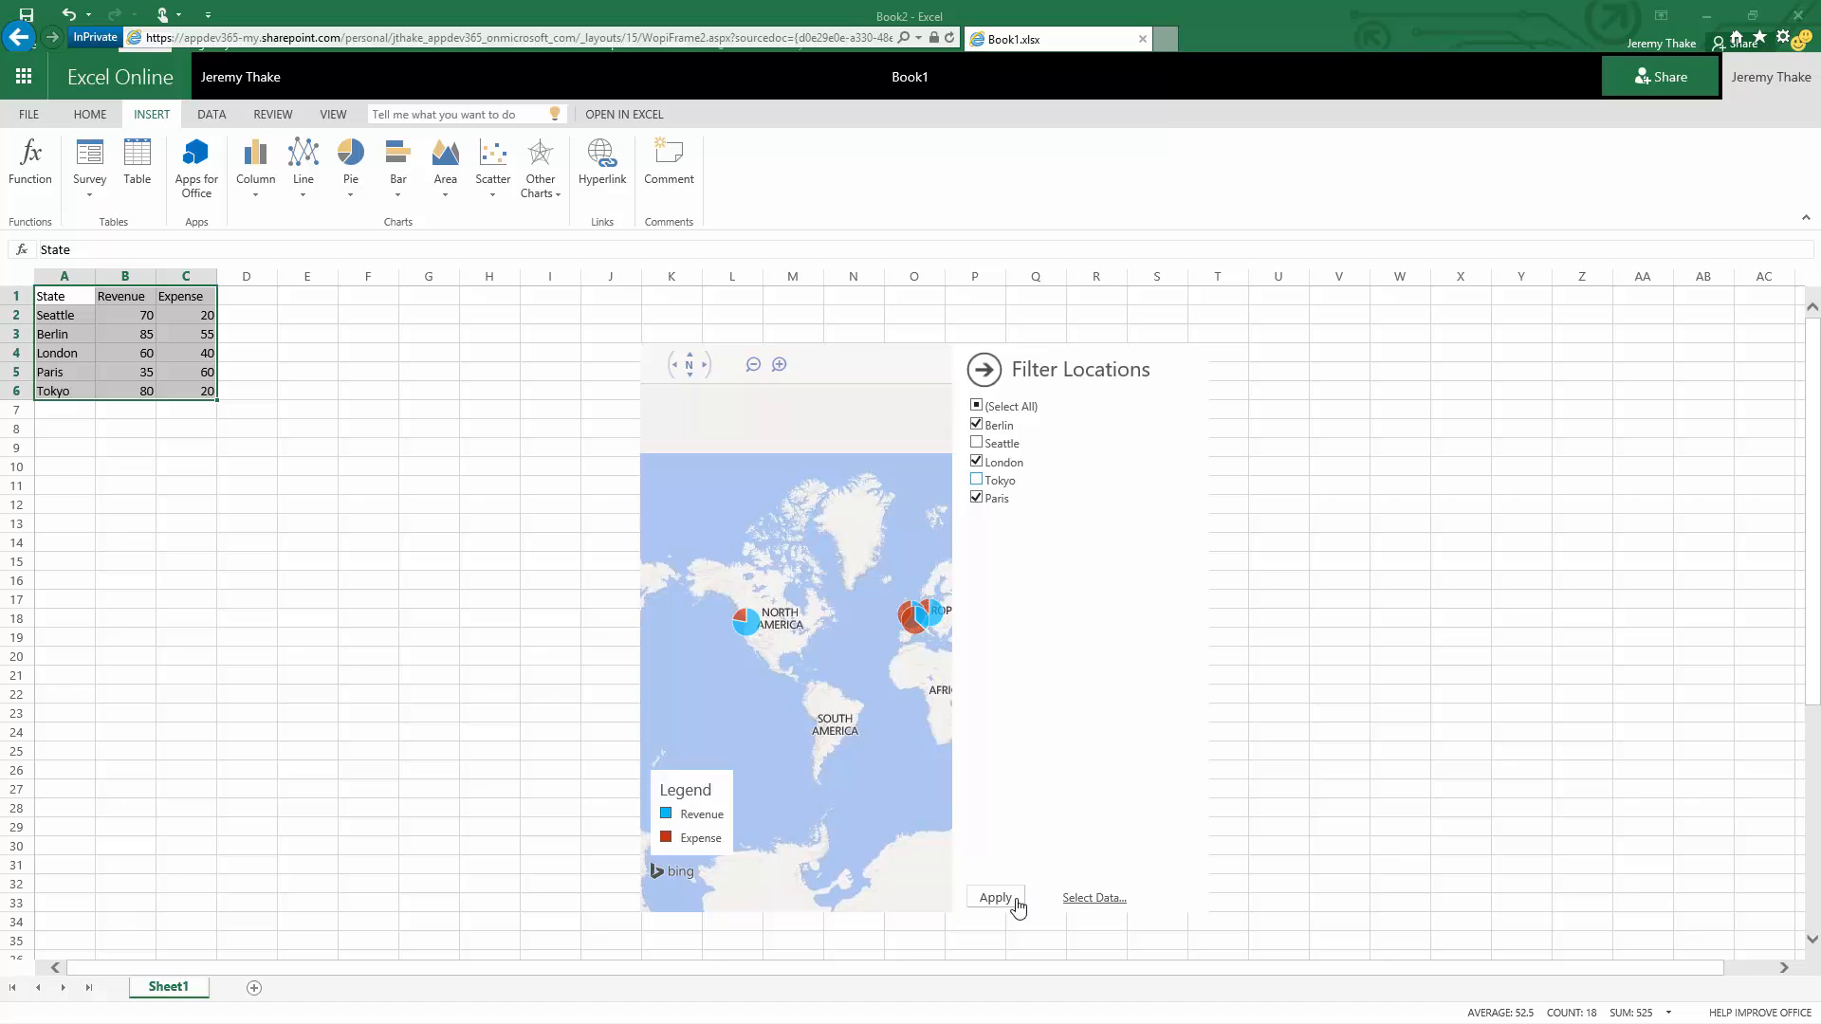
left_click(994, 896)
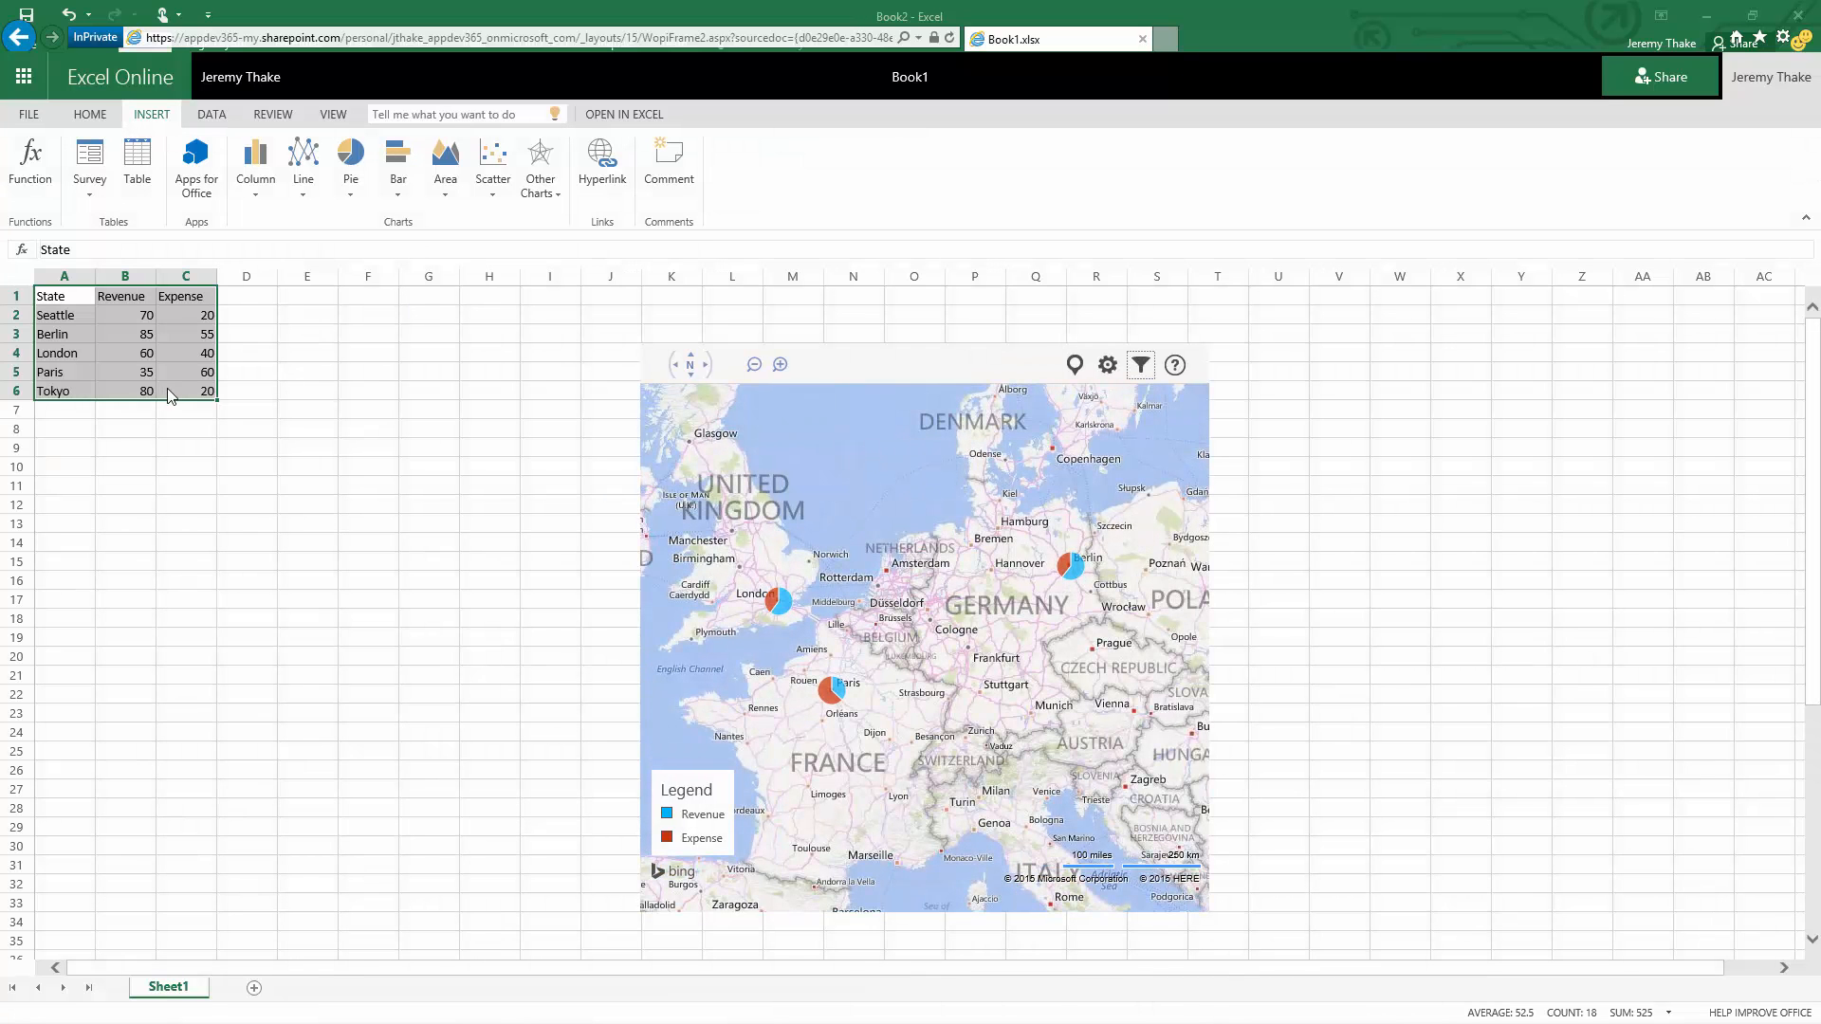
type("90")
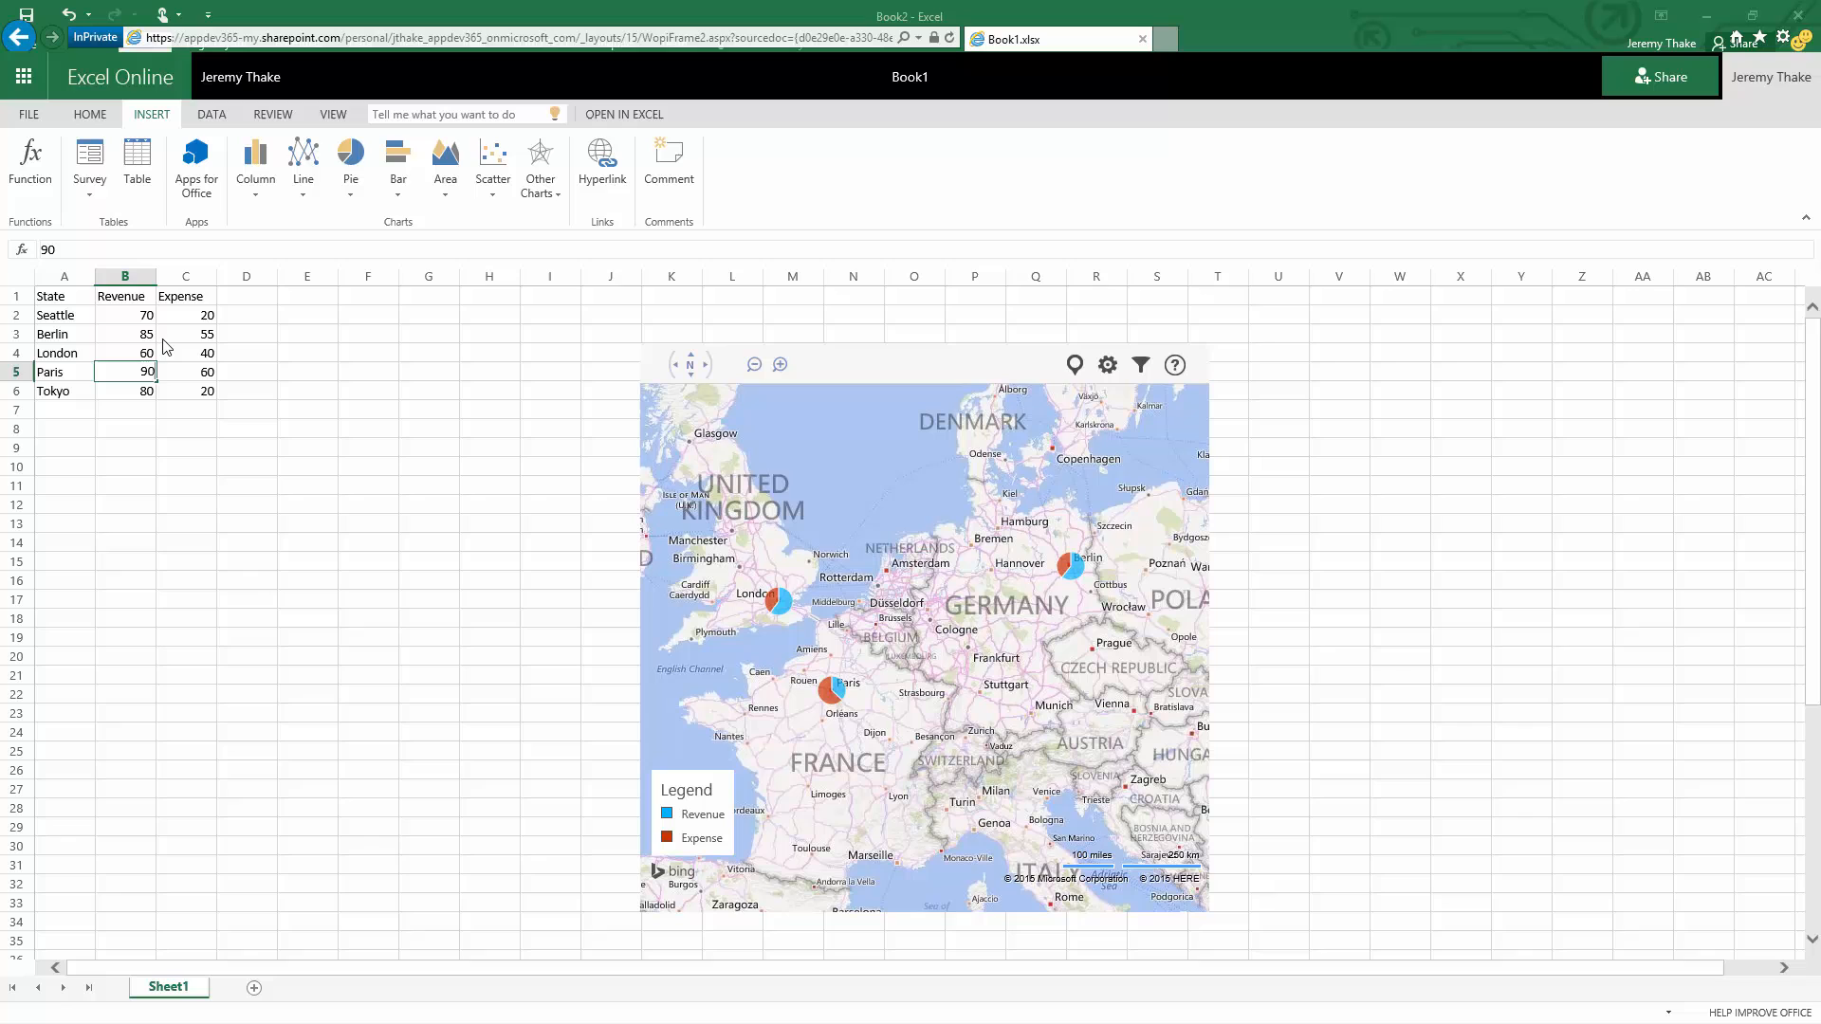
left_click(125, 390)
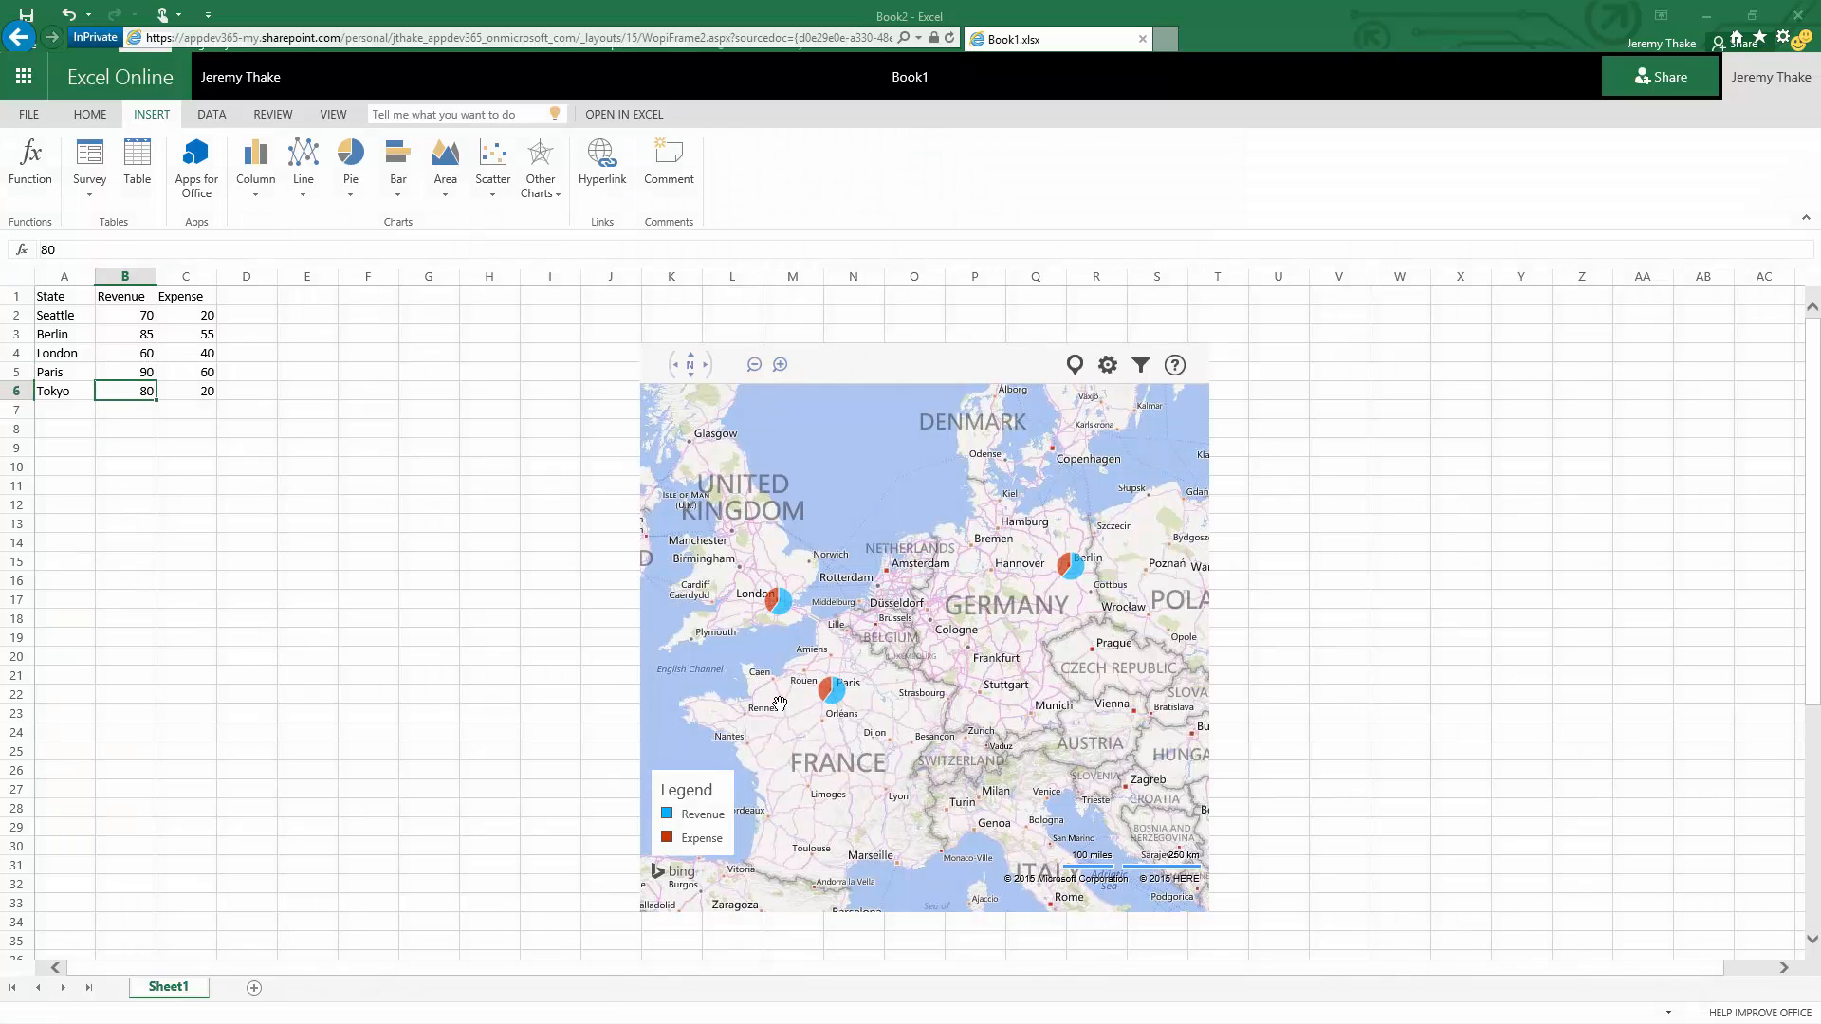